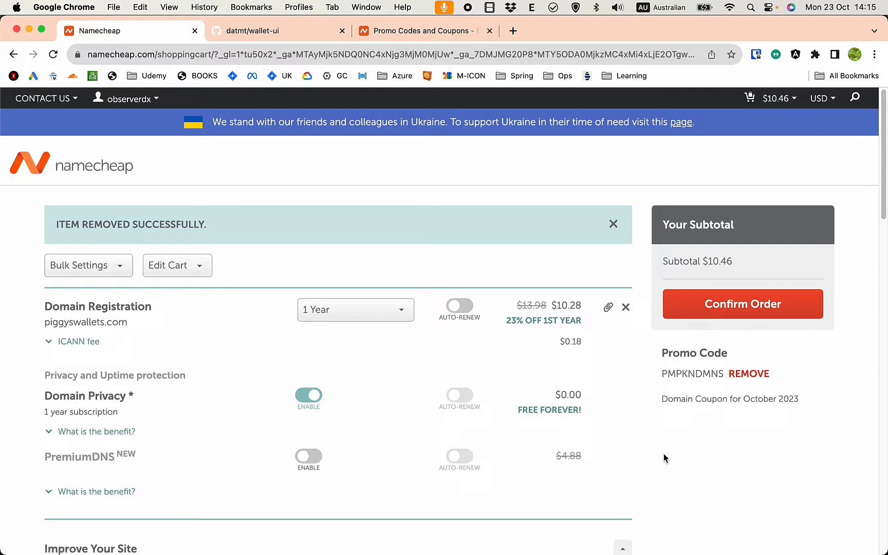
{"action": "mouse_move", "coordinate": [635, 483]}
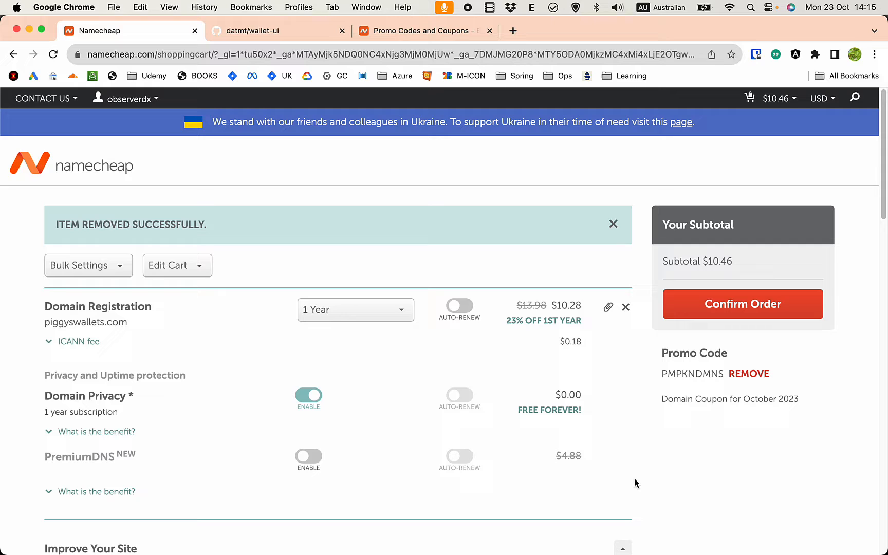
{"action": "mouse_move", "coordinate": [647, 476]}
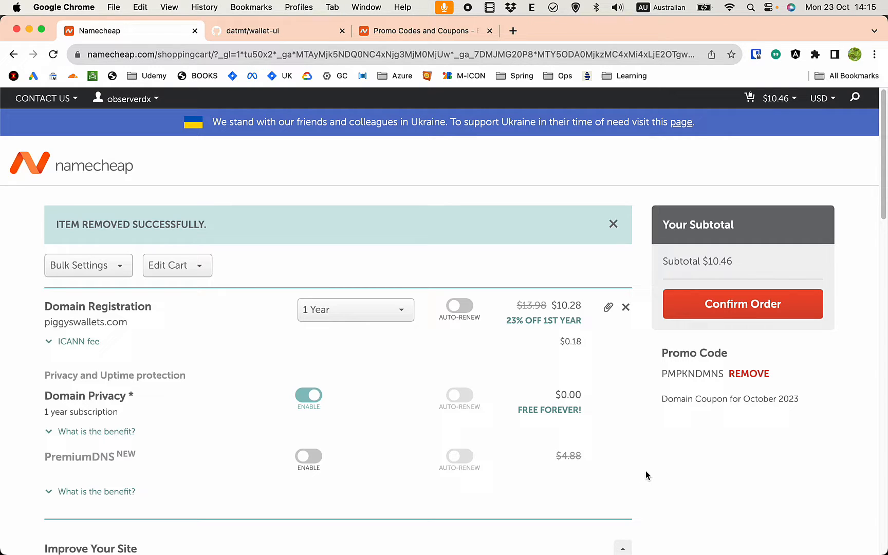
{"action": "mouse_move", "coordinate": [386, 355]}
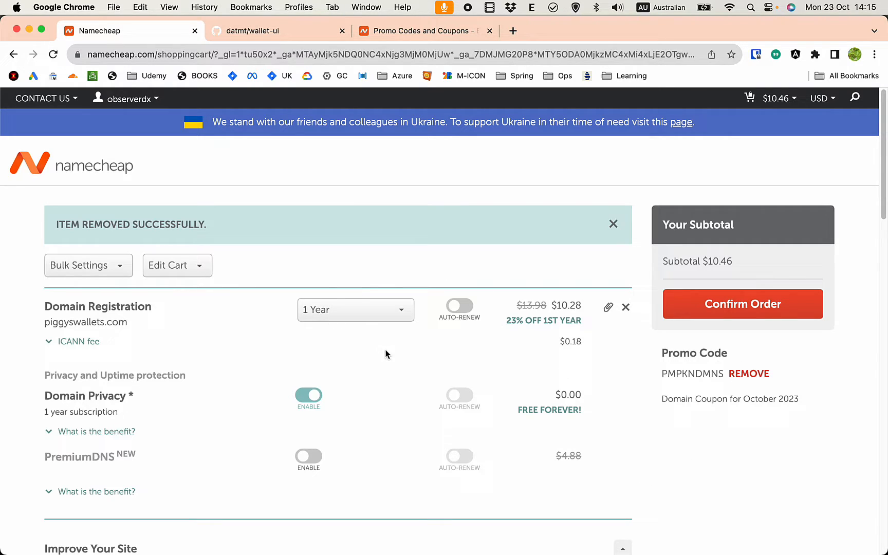
Confirm the piggyswallets.com order and start paying the $10.26 subtotal with PayPal.
{"action": "left_click", "coordinate": [742, 305]}
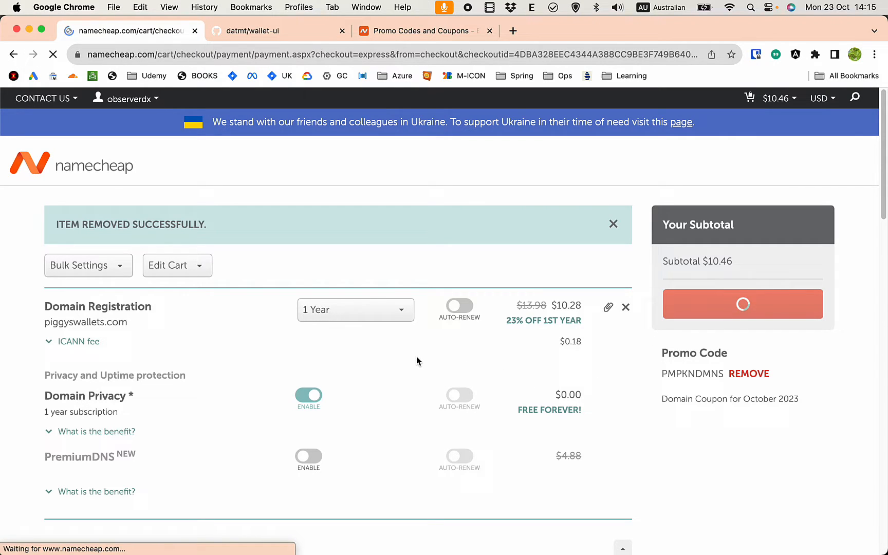
{"action": "left_click", "coordinate": [742, 303]}
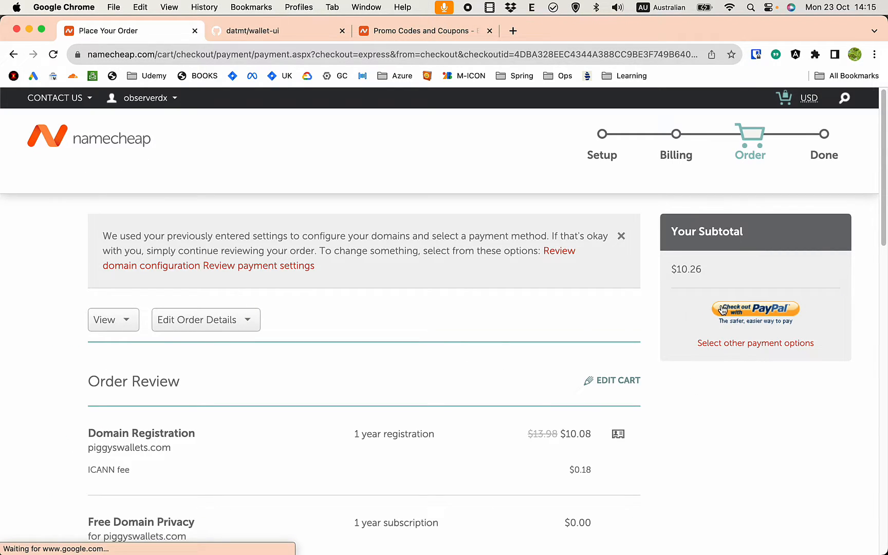
{"action": "left_click", "coordinate": [755, 311]}
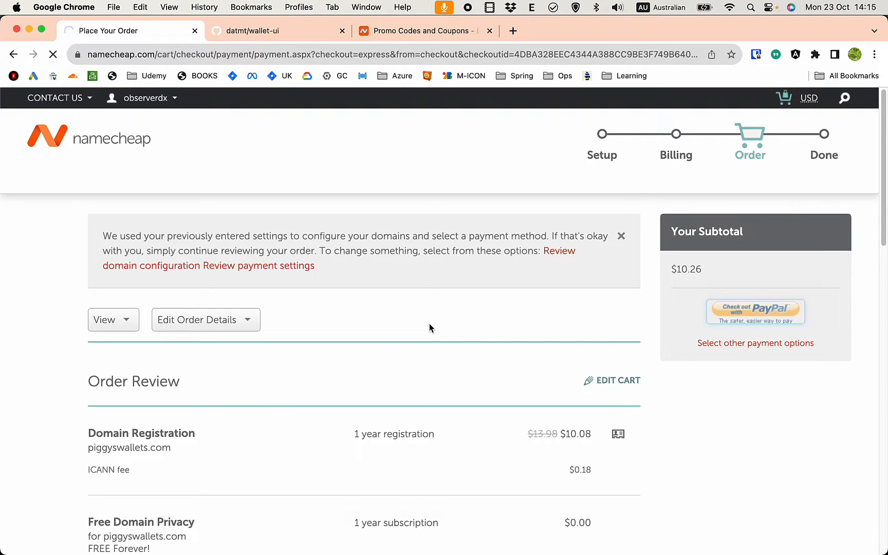
{"action": "left_click", "coordinate": [755, 312]}
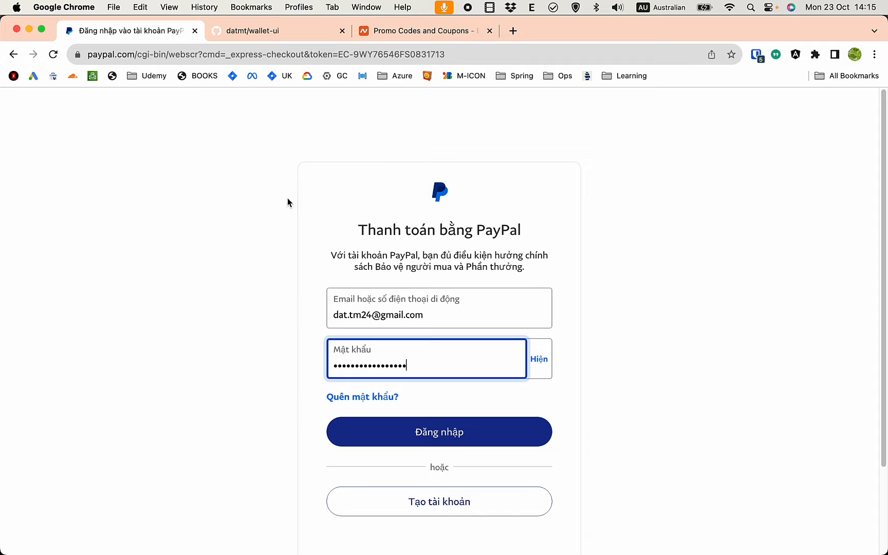
{"action": "left_click", "coordinate": [437, 431]}
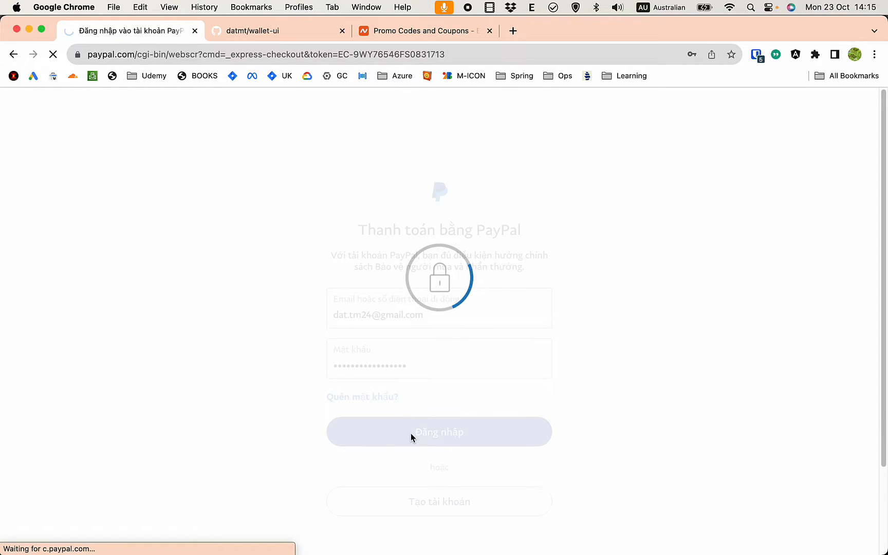
{"action": "left_click", "coordinate": [438, 432]}
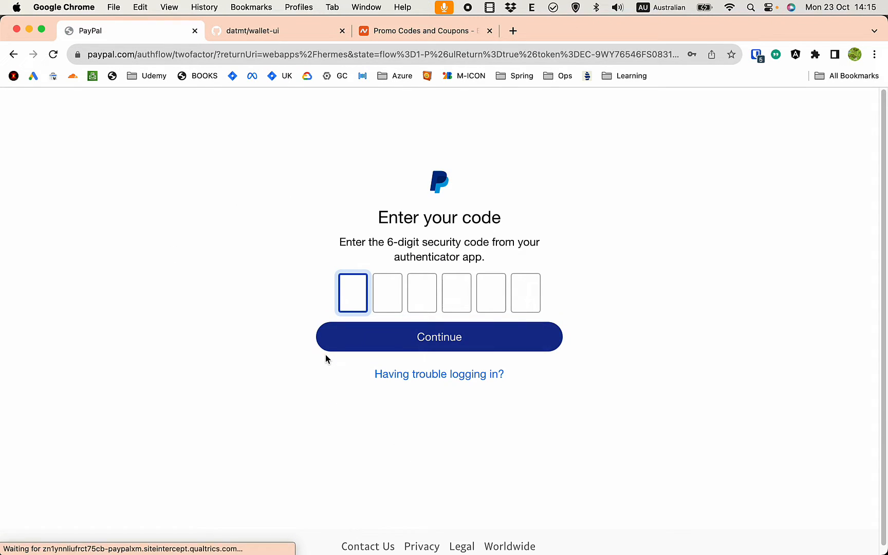
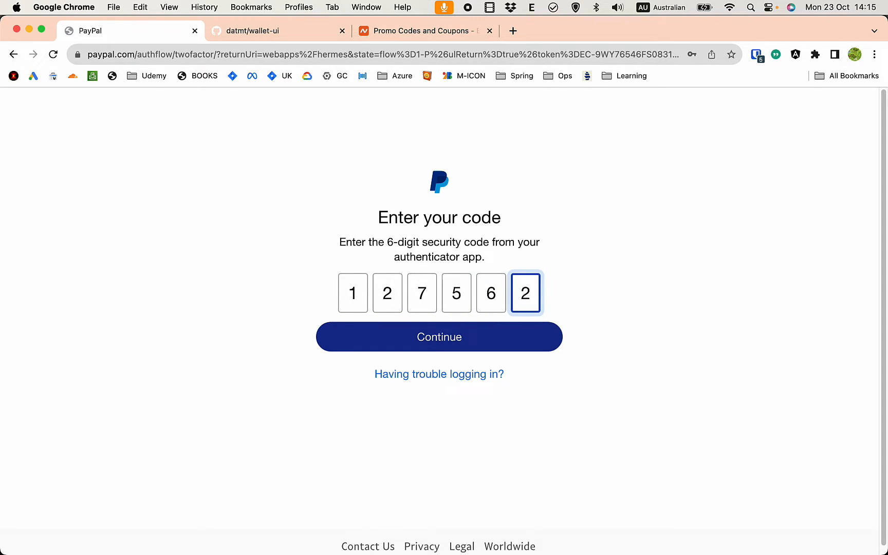
{"action": "left_click", "coordinate": [439, 336]}
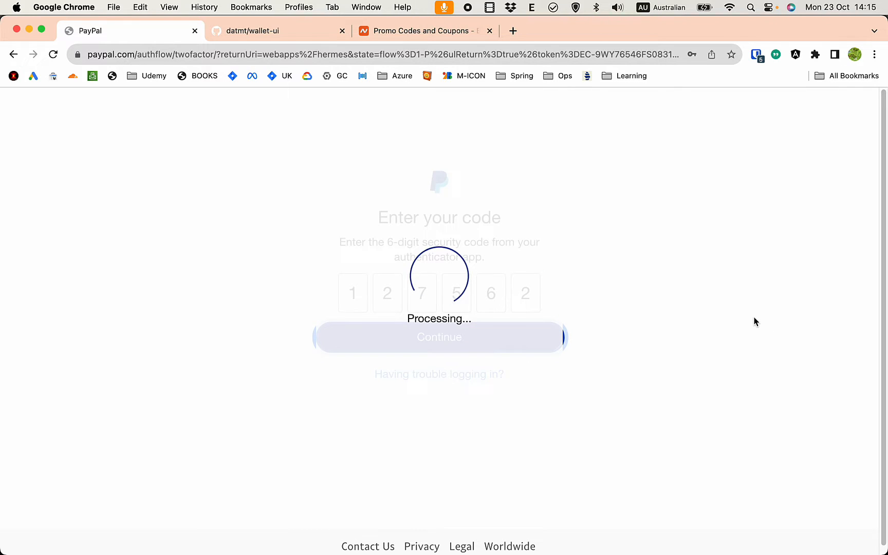
{"action": "left_click", "coordinate": [439, 336]}
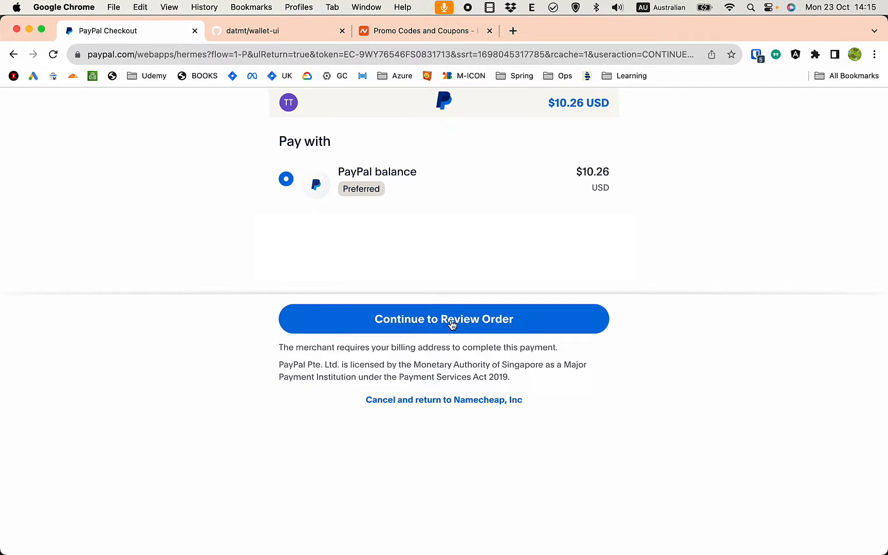
Approve the $10.26 payment from the PayPal balance and continue to review the Namecheap order.
{"action": "left_click", "coordinate": [443, 318]}
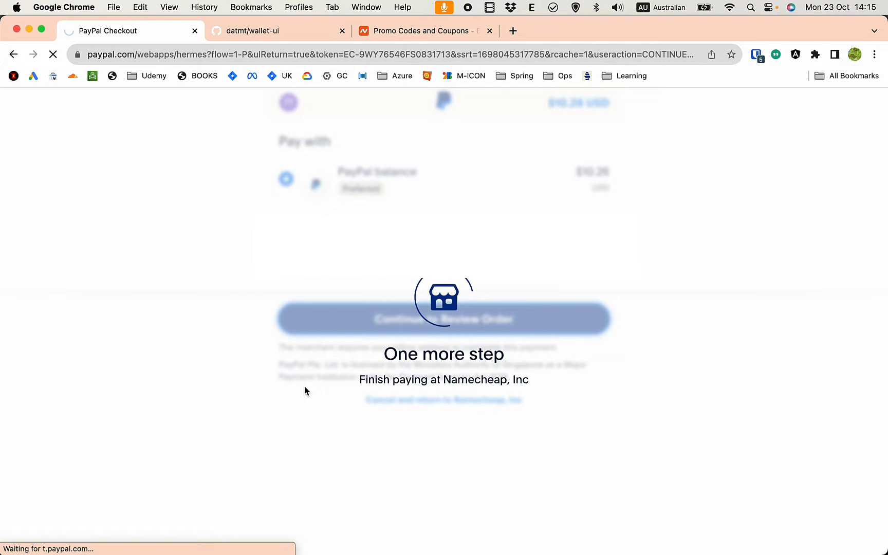
{"action": "left_click", "coordinate": [444, 319]}
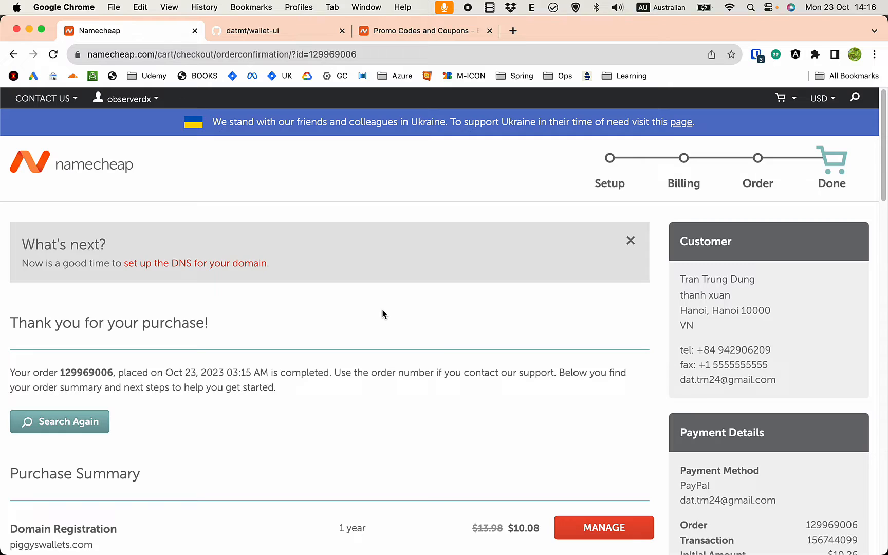
{"action": "mouse_move", "coordinate": [388, 314]}
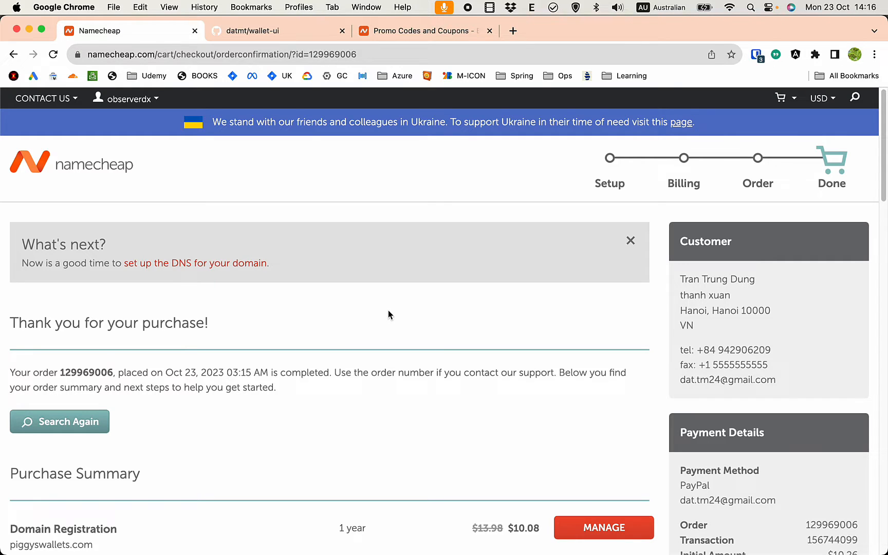
{"action": "mouse_move", "coordinate": [603, 527]}
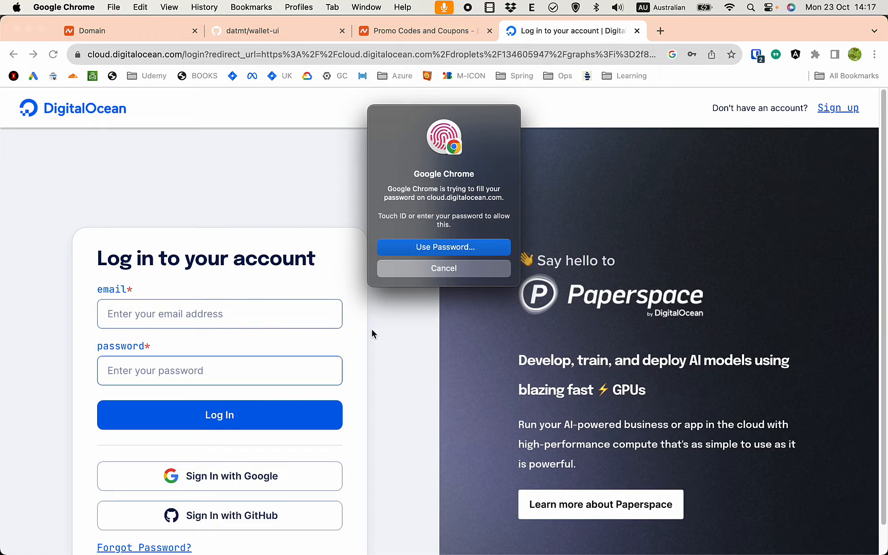
Log in to DigitalOcean with the saved password.
{"action": "left_click", "coordinate": [443, 247]}
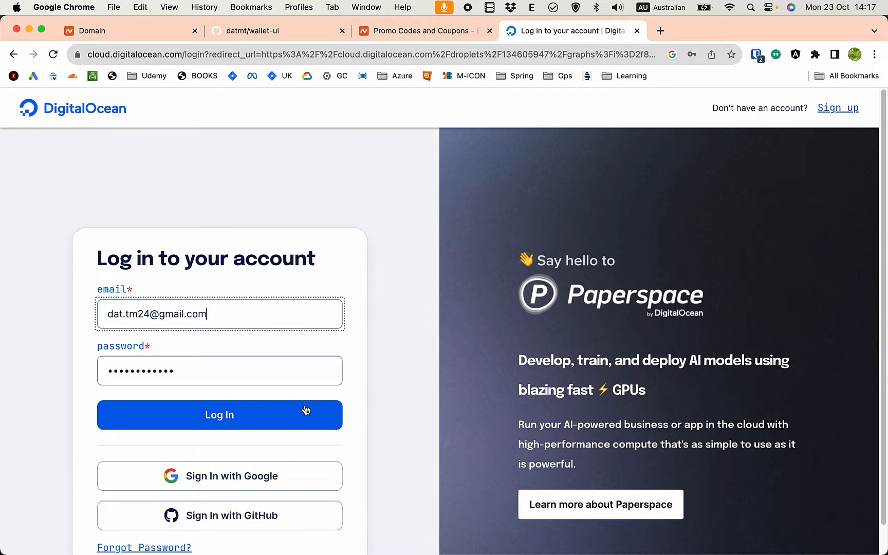
{"action": "left_click", "coordinate": [219, 414]}
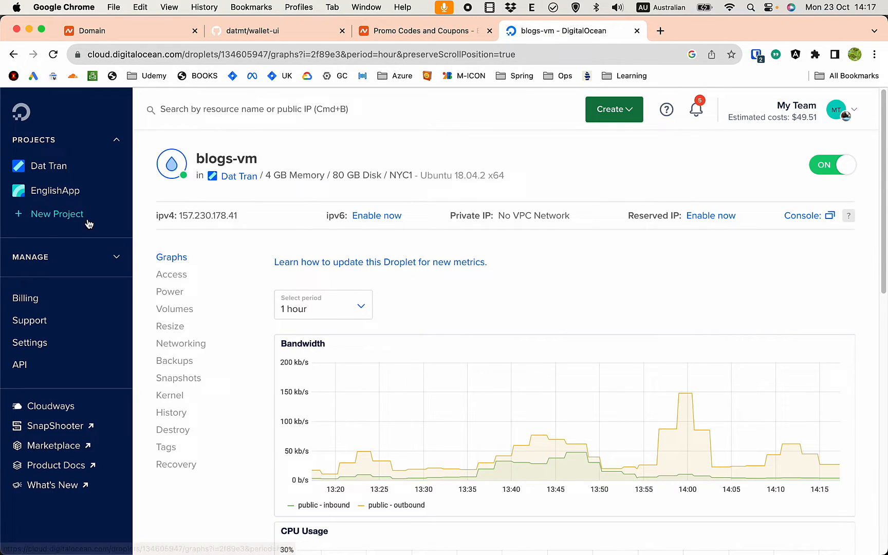
Go to Create > Domains/DNS to reach the Networking domains page.
{"action": "left_click", "coordinate": [614, 109]}
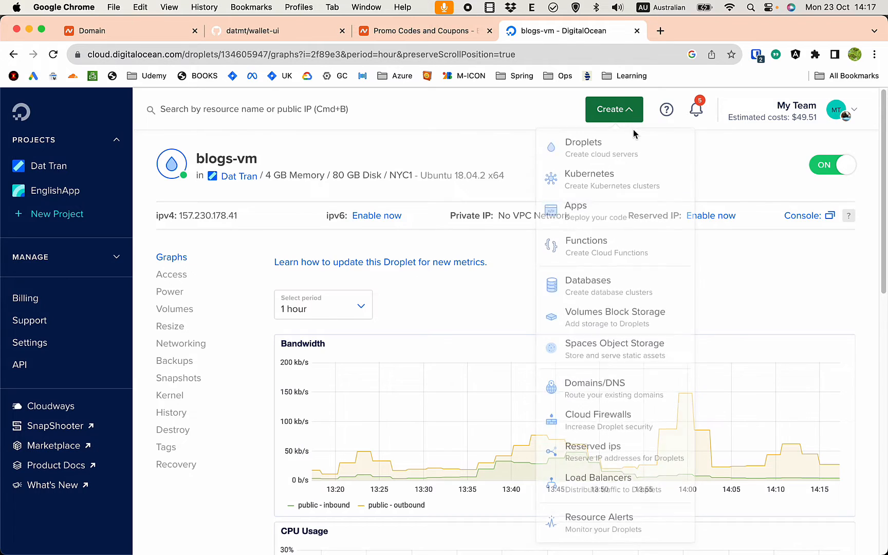
{"action": "left_click", "coordinate": [180, 343]}
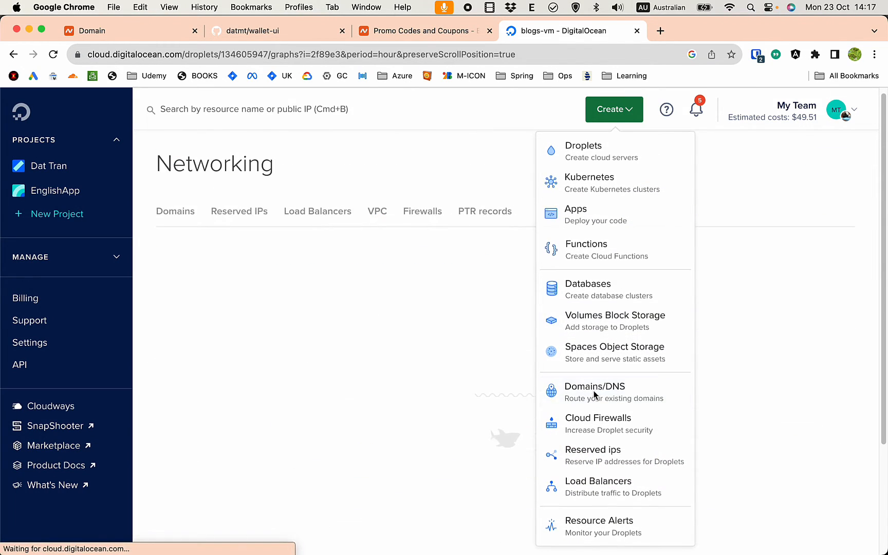
{"action": "left_click", "coordinate": [595, 386]}
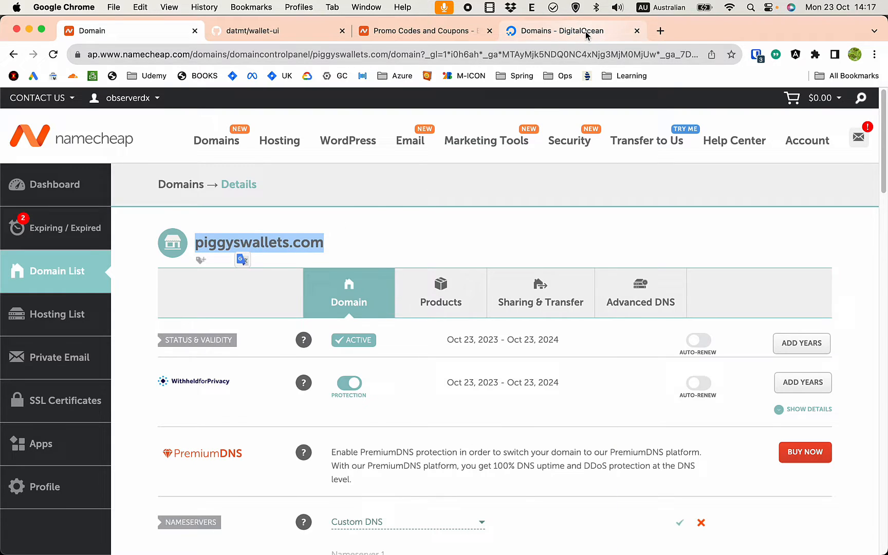
Add piggyswallets.com as a DigitalOcean domain and draft an A record pointing to the openexl droplet.
{"action": "left_click", "coordinate": [567, 31]}
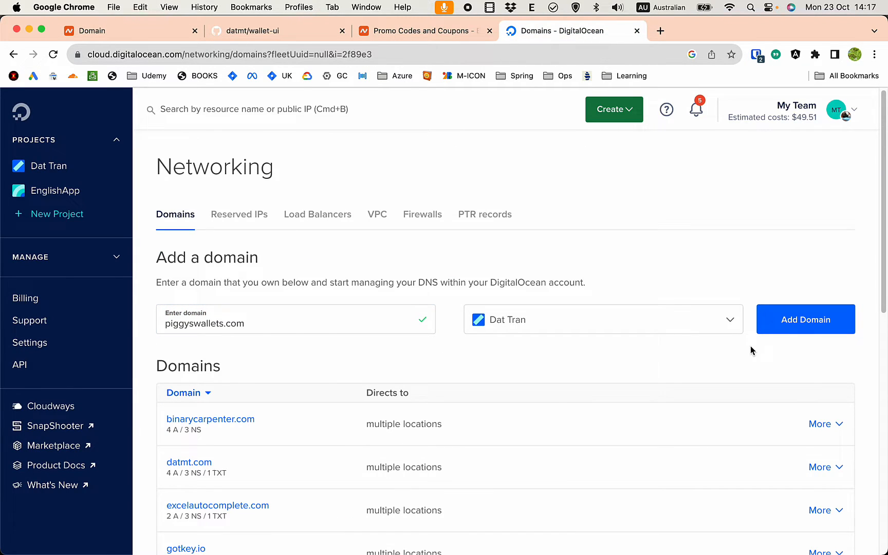
{"action": "left_click", "coordinate": [805, 319]}
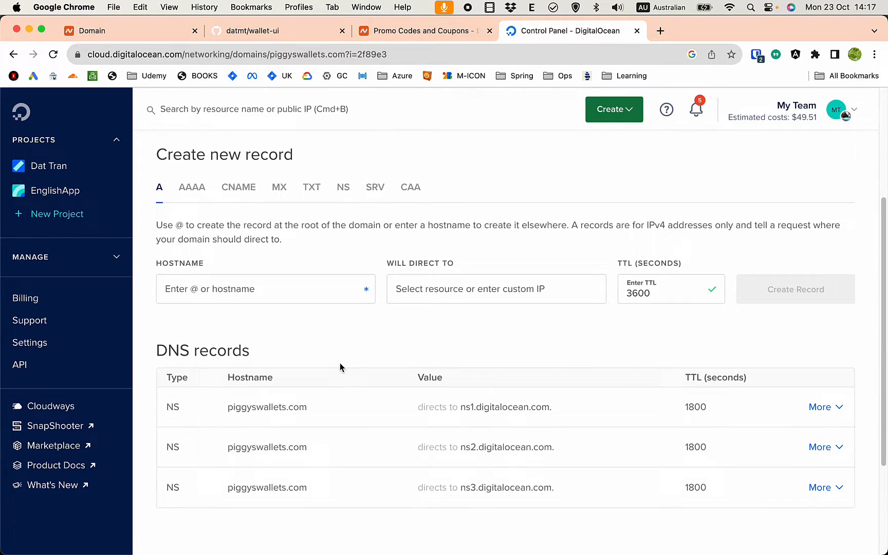
{"action": "scroll", "scroll_direction": "down", "scroll_amount": 3}
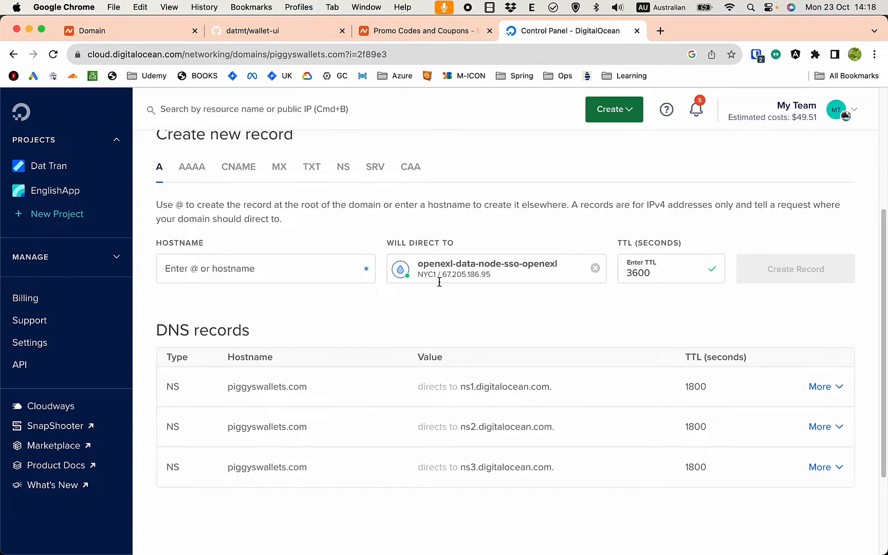
{"action": "mouse_move", "coordinate": [439, 278]}
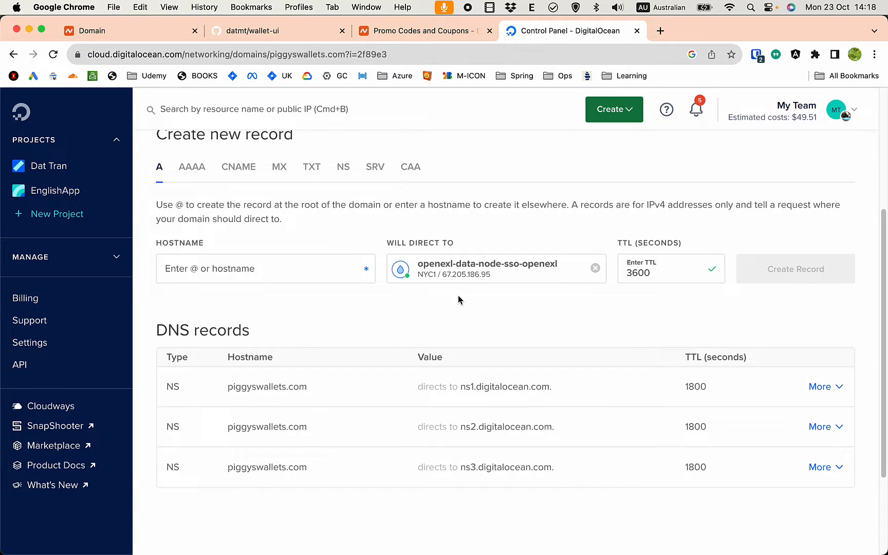
{"action": "mouse_move", "coordinate": [358, 370]}
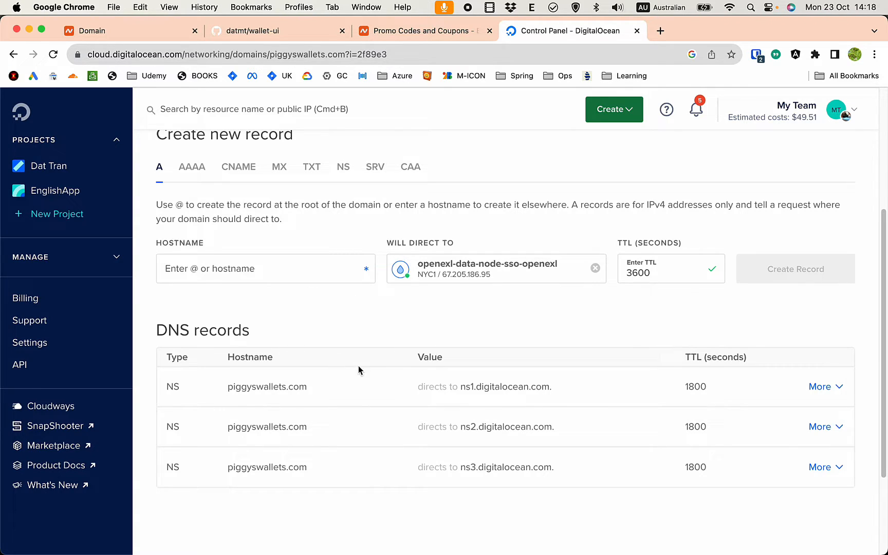
{"action": "scroll", "scroll_direction": "up", "scroll_amount": 3}
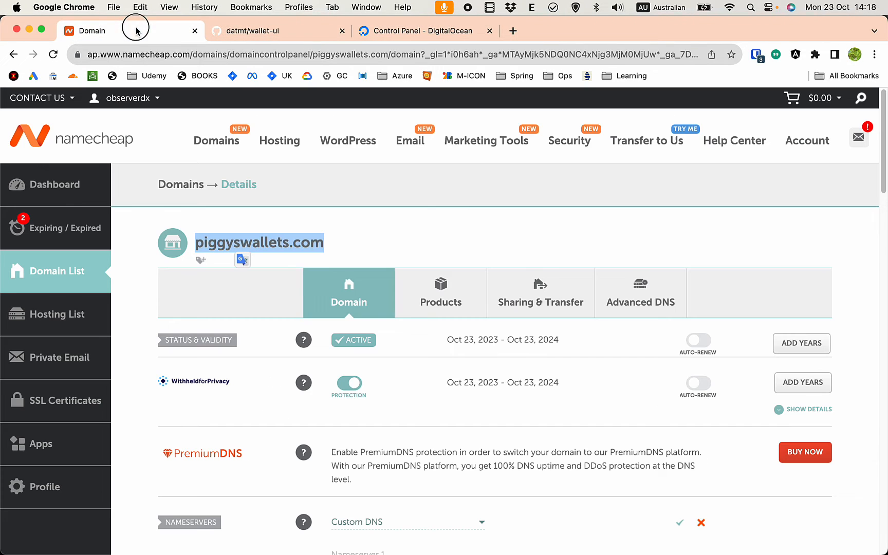
Save Custom DNS nameservers ns1, ns2, ns3.digitalocean.com for piggyswallets.com in Namecheap.
{"action": "scroll", "scroll_direction": "down", "scroll_amount": 3}
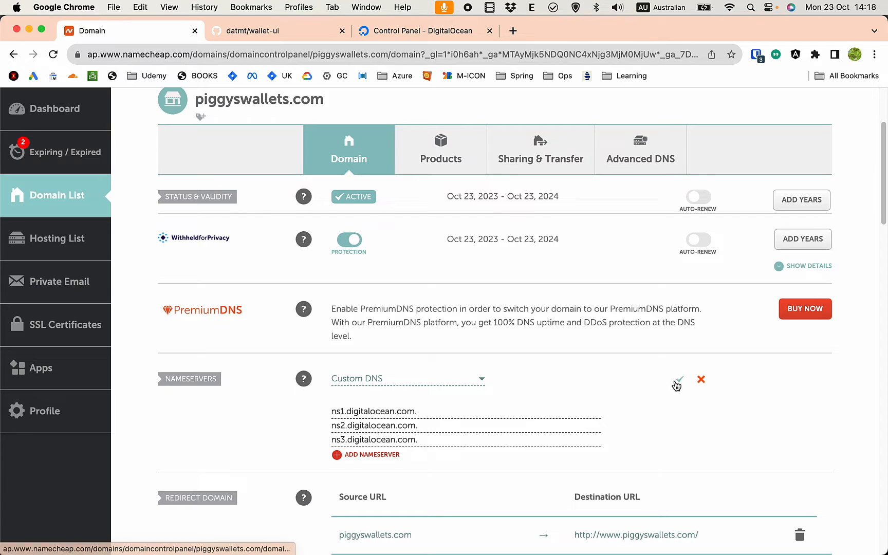
{"action": "left_click", "coordinate": [677, 380]}
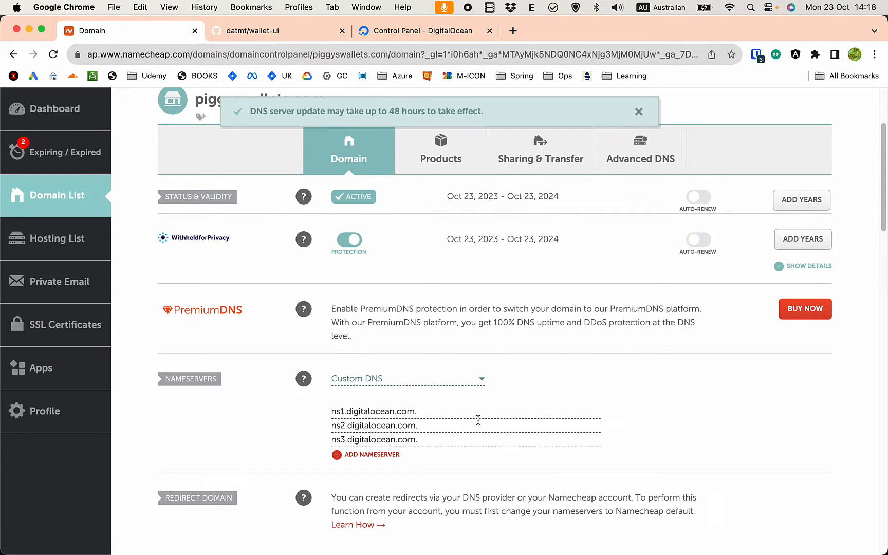
{"action": "left_click", "coordinate": [416, 410]}
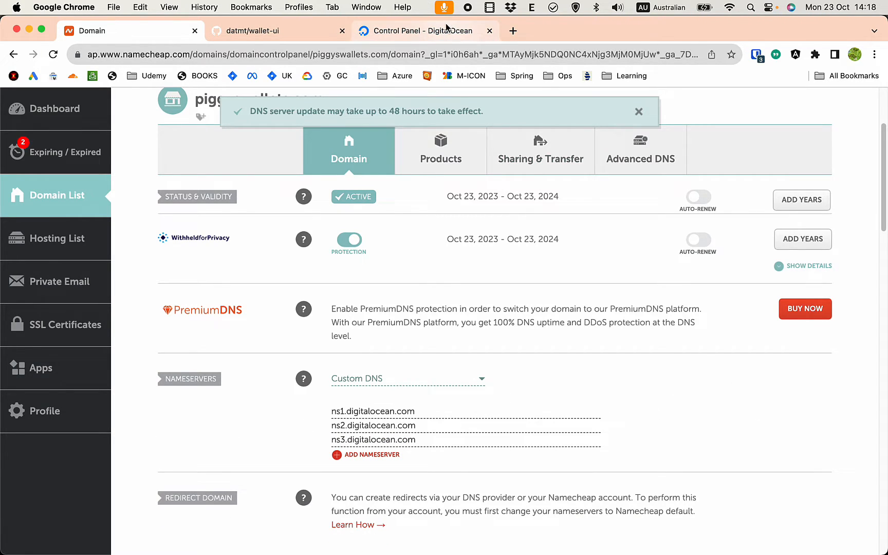
Create A records for @, www and * on piggyswallets.com, each directing to the droplet at 67.205.186.95.
{"action": "left_click", "coordinate": [426, 31]}
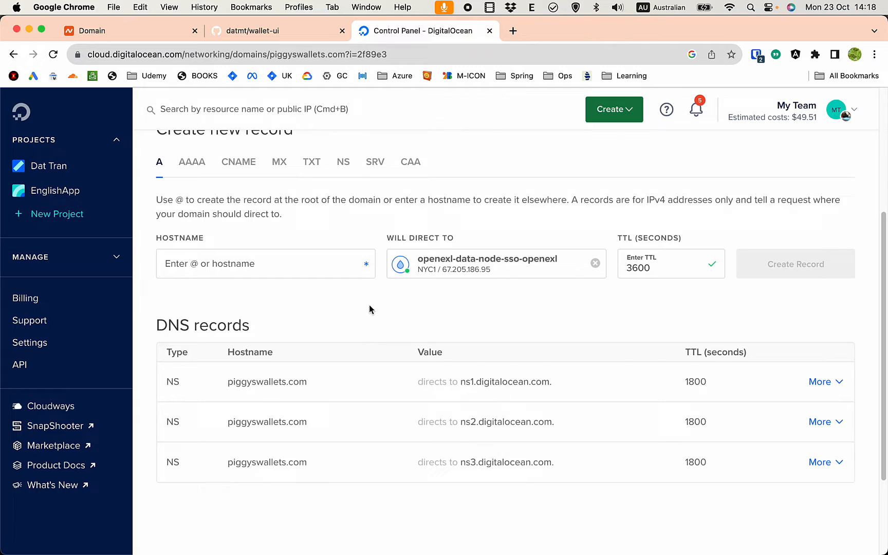
{"action": "left_click", "coordinate": [266, 263]}
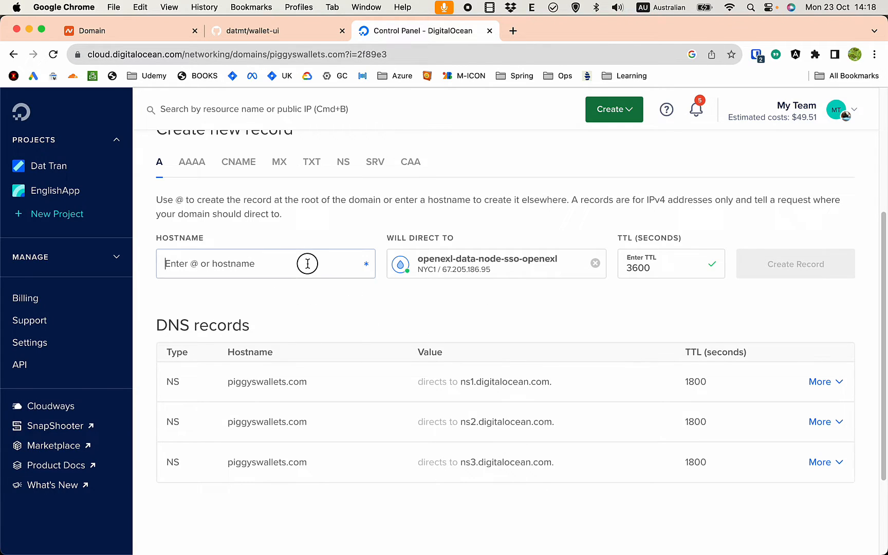
{"action": "left_click", "coordinate": [266, 263]}
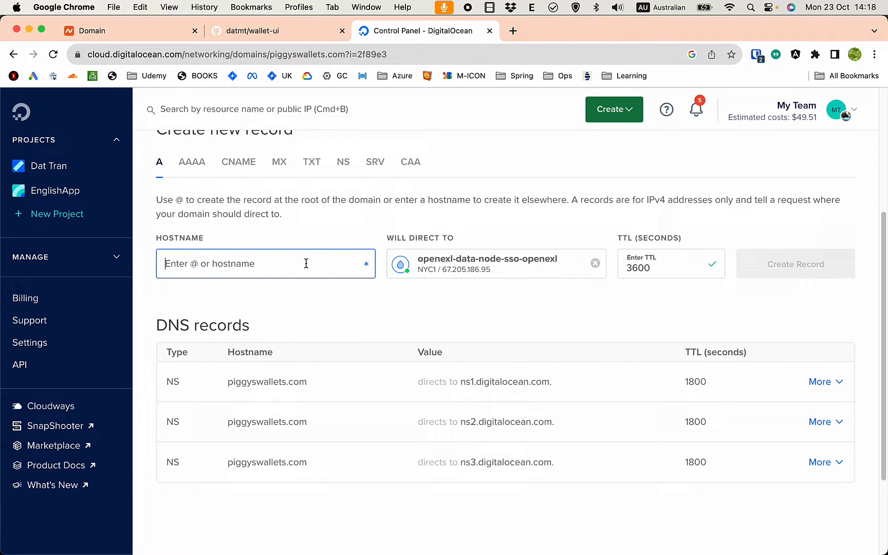
{"action": "type", "text": "@"}
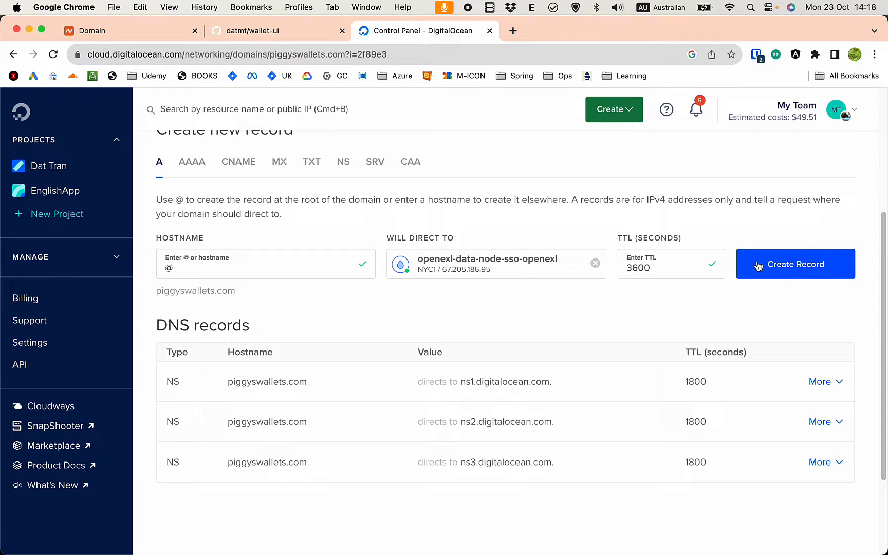
{"action": "left_click", "coordinate": [795, 264]}
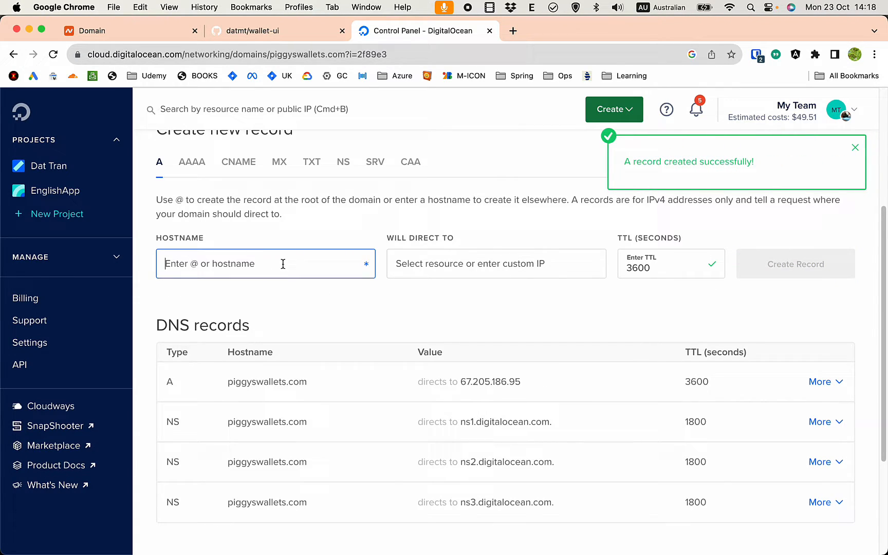
{"action": "type", "text": "www"}
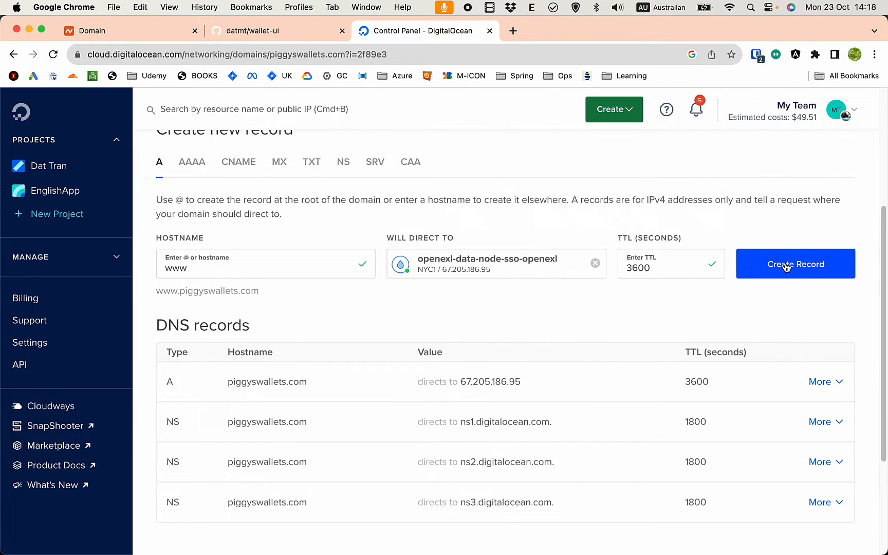
{"action": "left_click", "coordinate": [794, 264]}
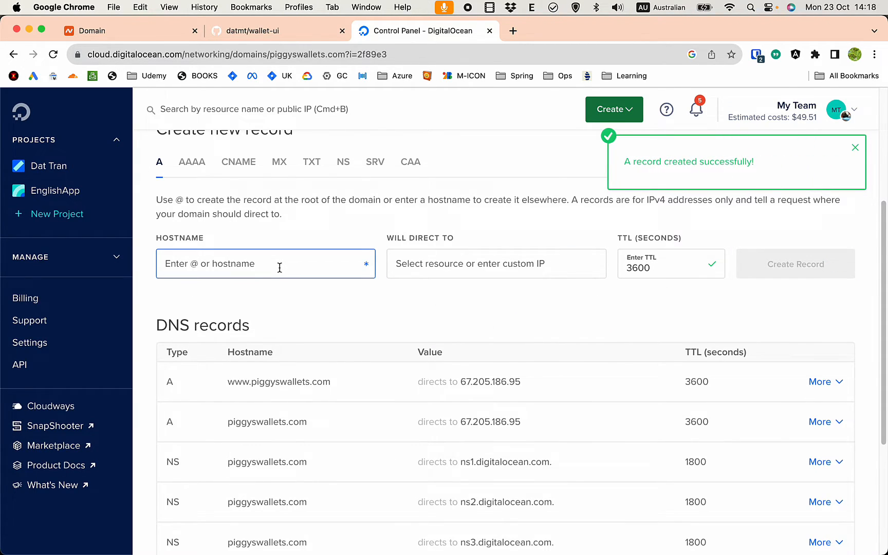
{"action": "type", "text": "*"}
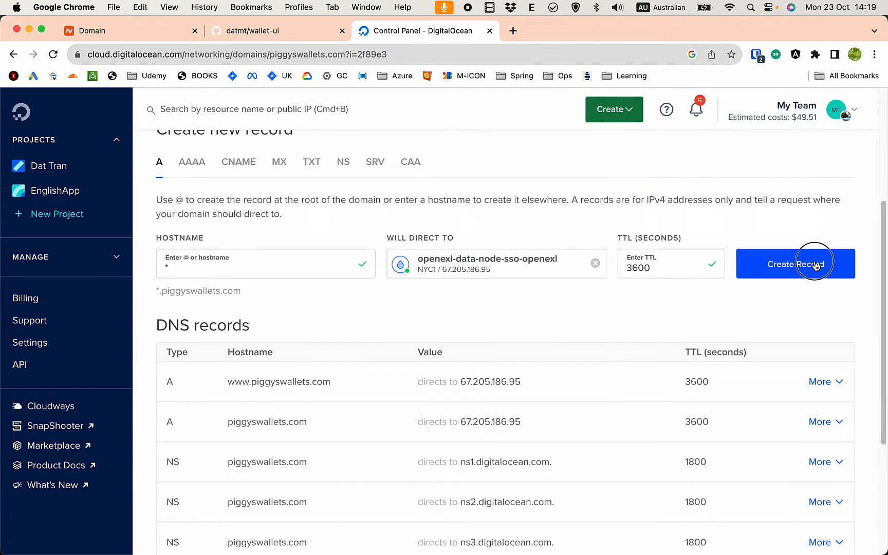
{"action": "left_click", "coordinate": [794, 263]}
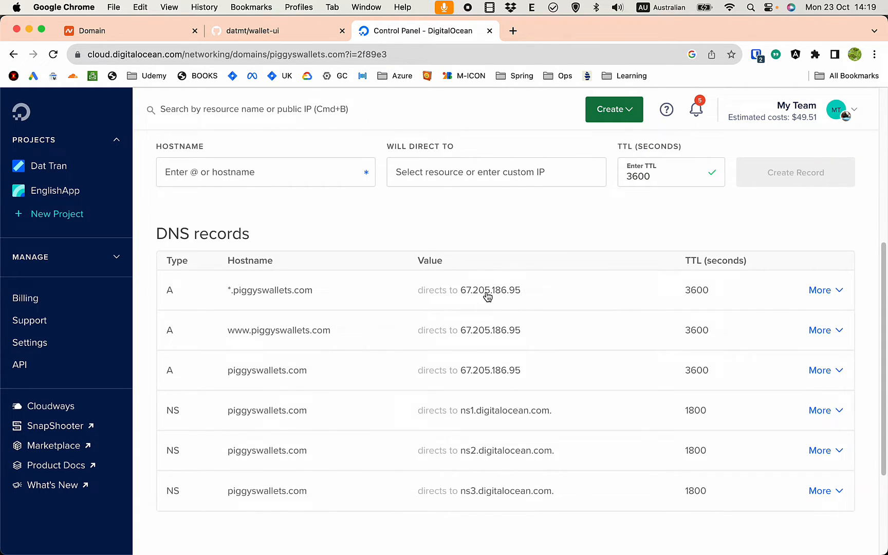
{"action": "mouse_move", "coordinate": [435, 404]}
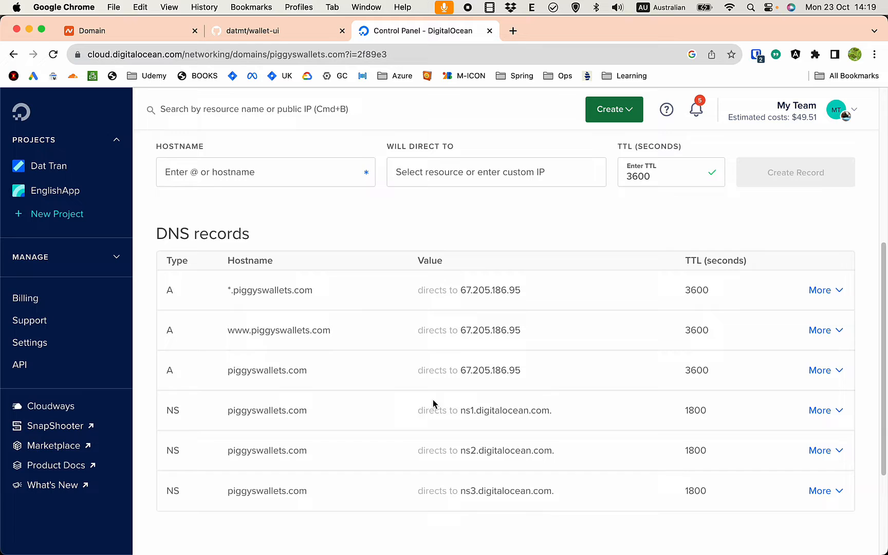
{"action": "mouse_move", "coordinate": [237, 380]}
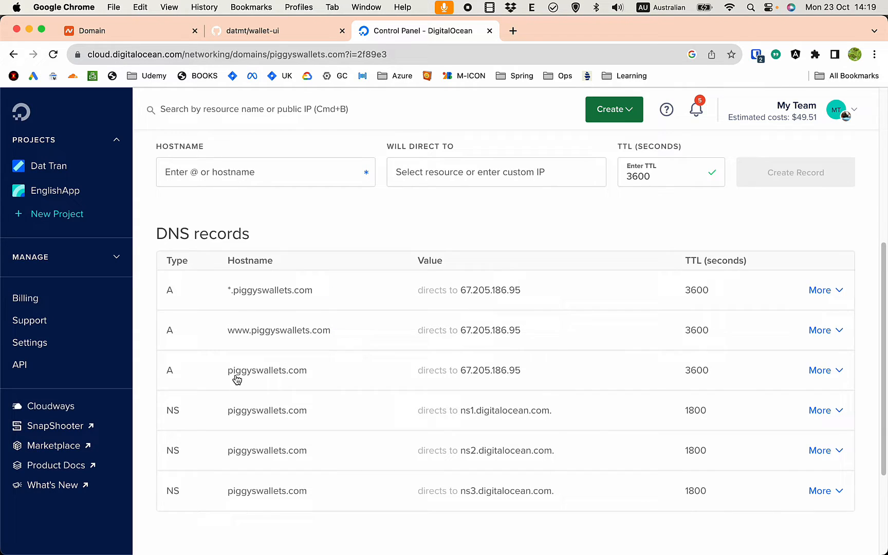
Visit piggyswallets.com in a new tab, see ERR_SSL_PROTOCOL_ERROR, and return to the DigitalOcean records.
{"action": "left_click", "coordinate": [513, 31]}
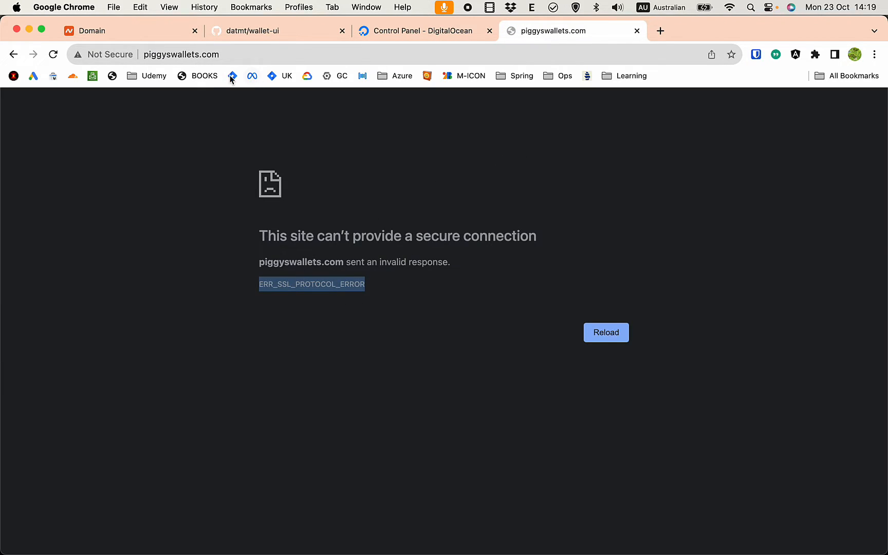
{"action": "left_click", "coordinate": [373, 285]}
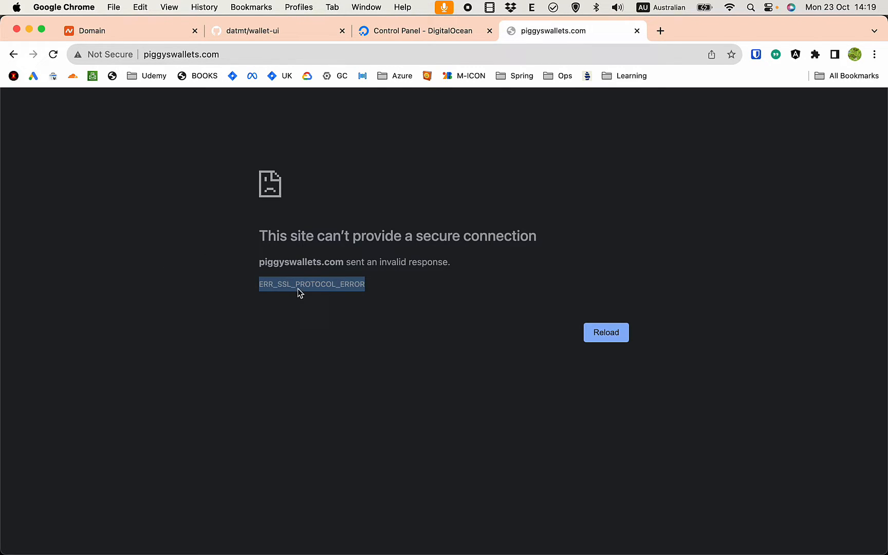
{"action": "left_click", "coordinate": [422, 30]}
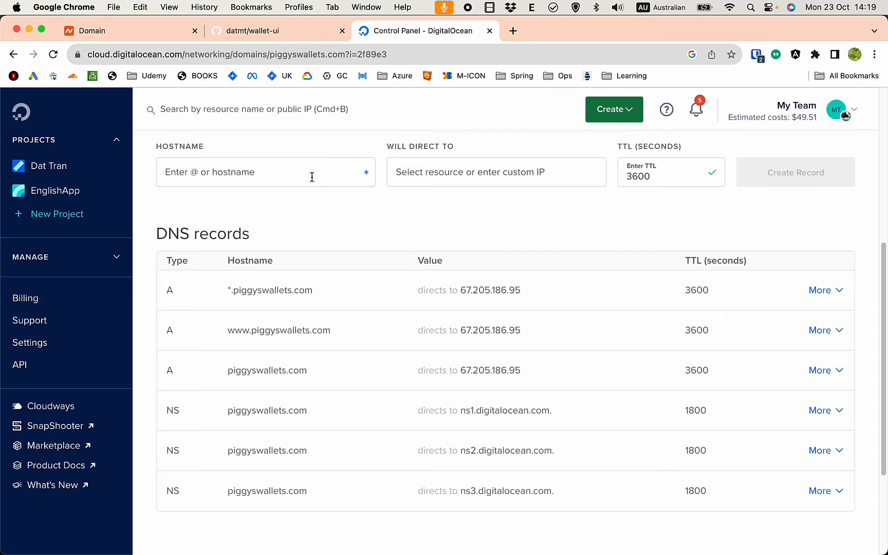
{"action": "mouse_move", "coordinate": [337, 235]}
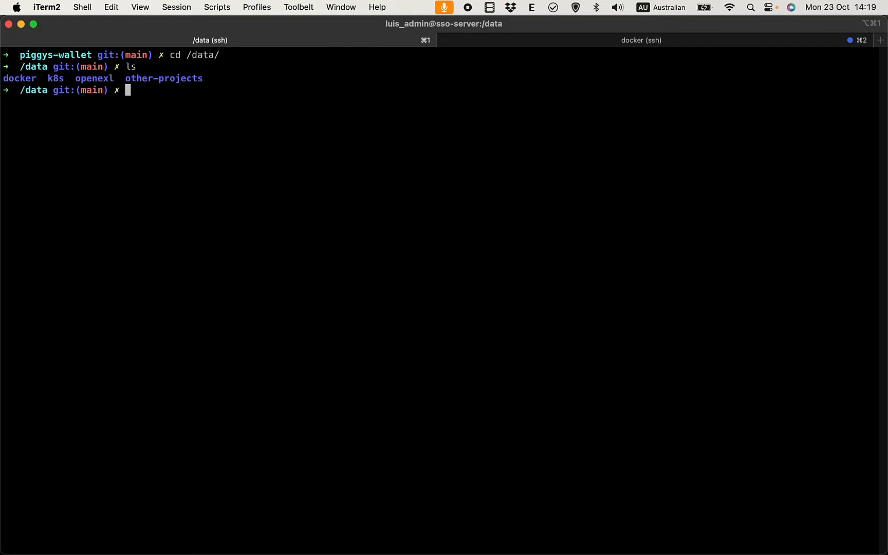
Move into /data/docker, view the Caddyfile in vim, then list running containers with docker ps.
{"action": "type", "text": "cd c"}
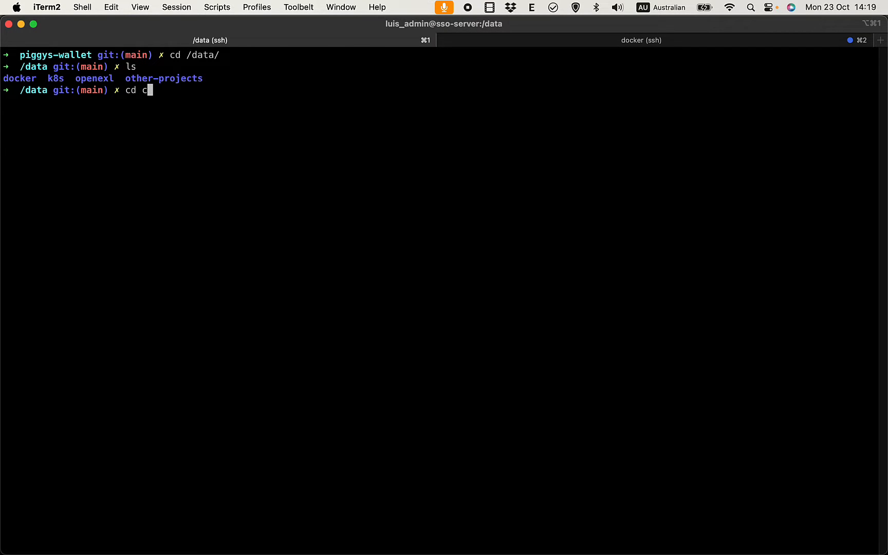
{"action": "key", "text": "Tab"}
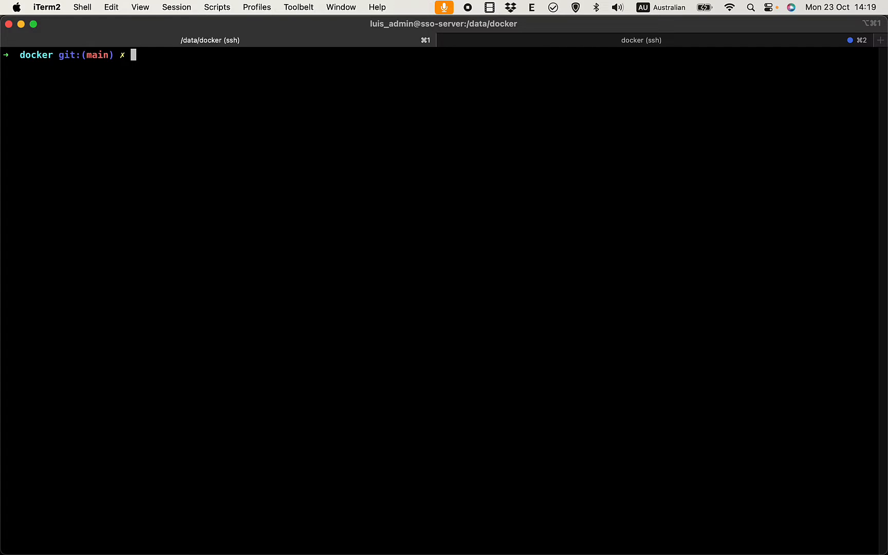
{"action": "type", "text": "vim Cad"}
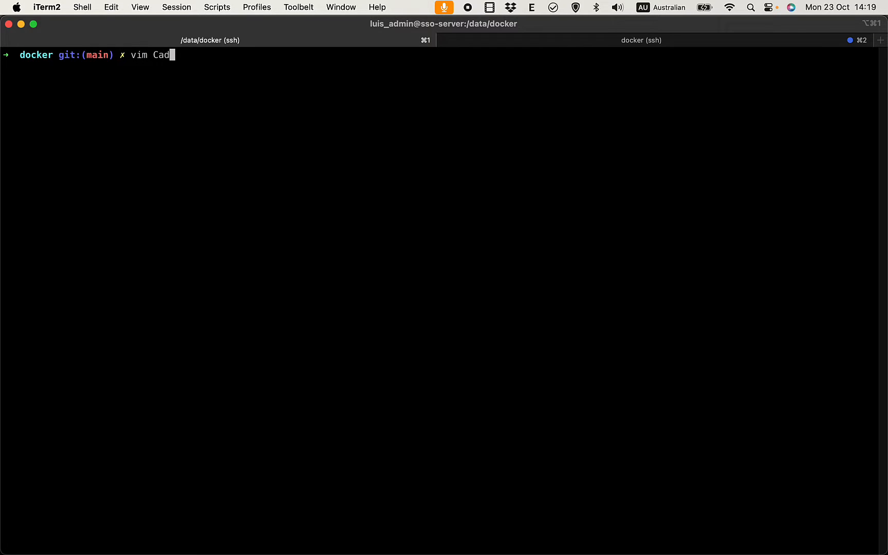
{"action": "key", "text": "Enter"}
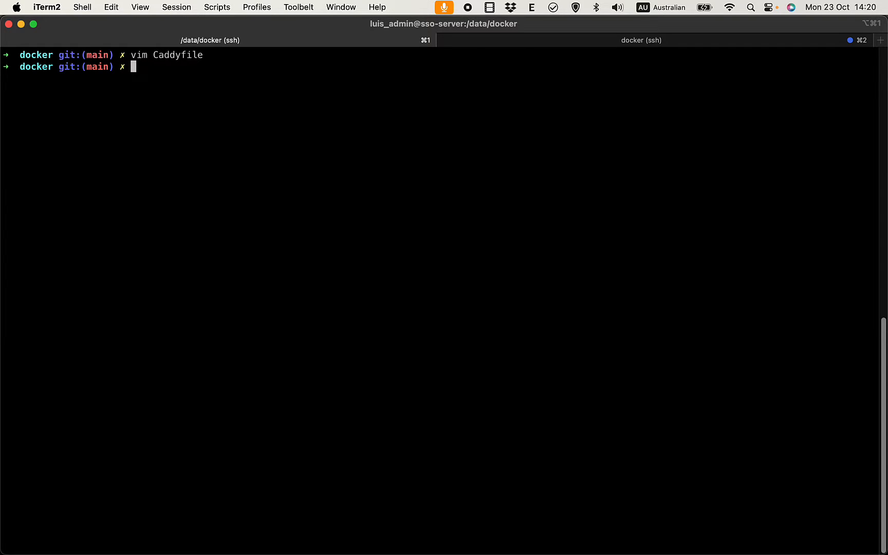
{"action": "type", "text": "docker ps"}
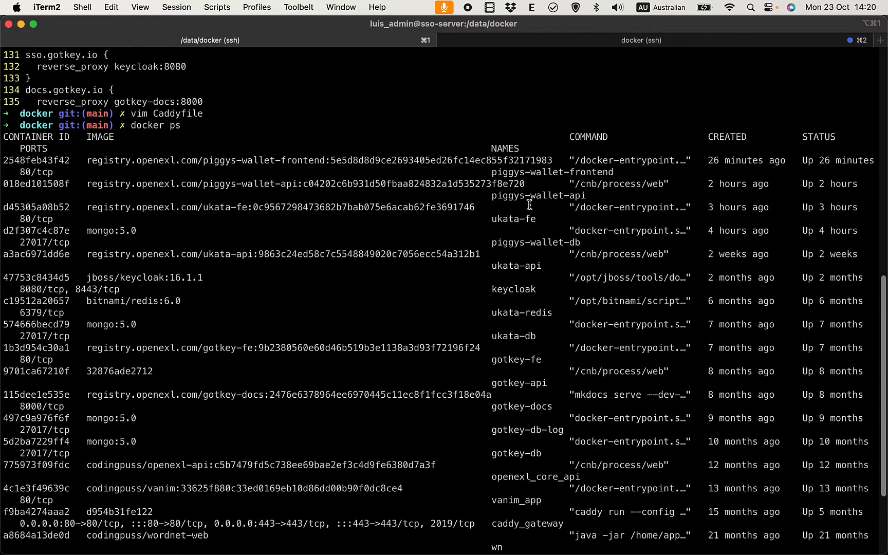
Add reverse_proxy piggys-wallet-frontend:80 to the piggyswallets.com block in the Caddyfile.
{"action": "double_click", "coordinate": [552, 172]}
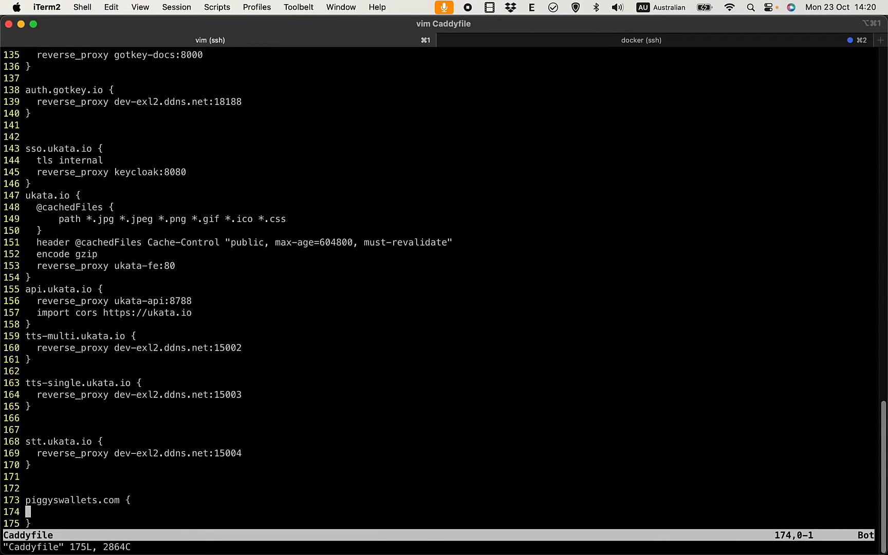
{"action": "type", "text": "rev"}
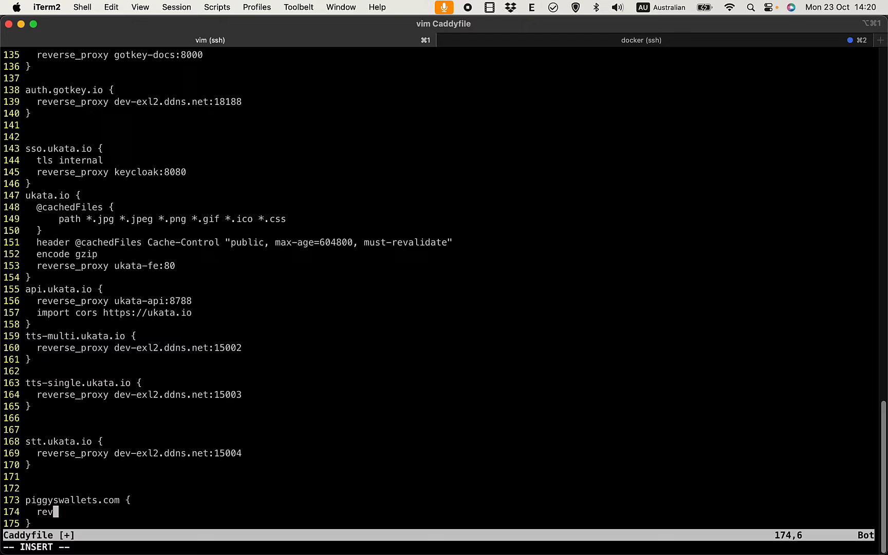
{"action": "type", "text": "erse_proxy piggys-wallet-frontend:"}
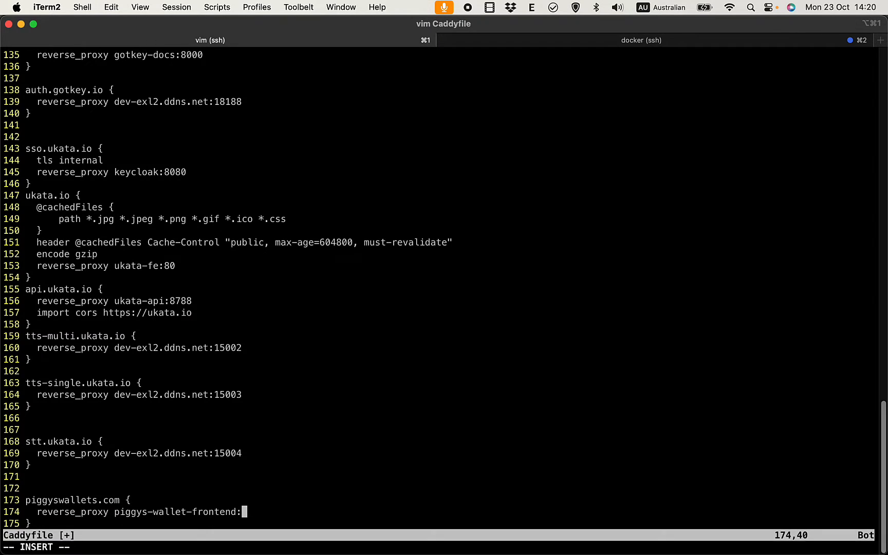
{"action": "type", "text": "80"}
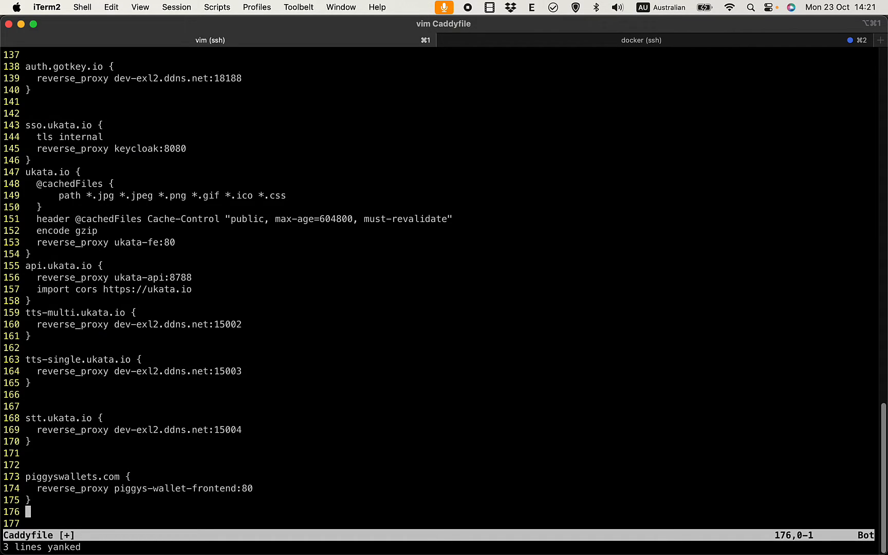
Duplicate the block below itself and prefix its hostname with api.
{"action": "key", "text": "p"}
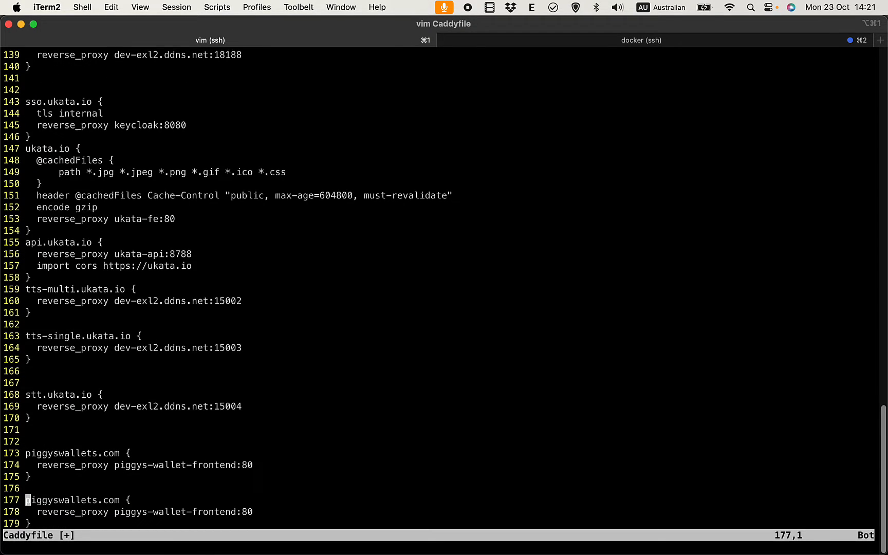
{"action": "type", "text": "api"}
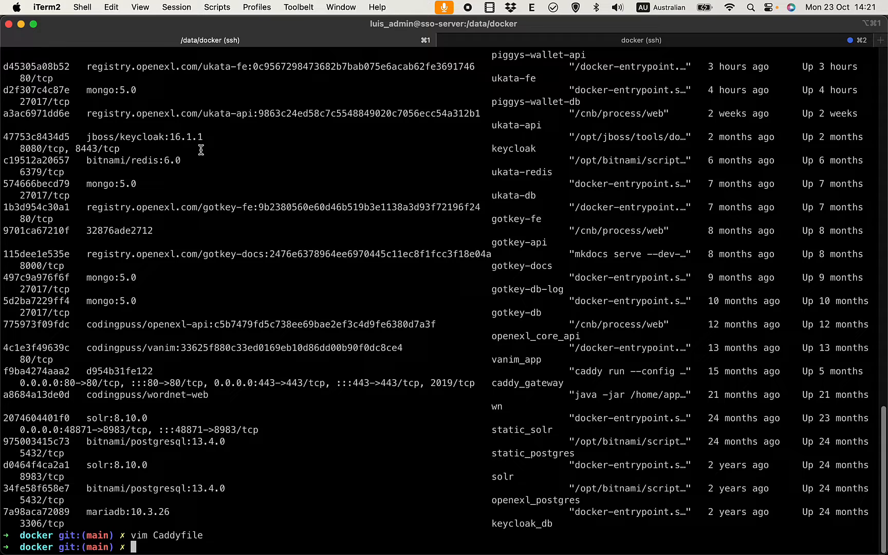
Point the api.piggyswallets.com block's reverse_proxy at piggys-wallet-api:919 in the Caddyfile.
{"action": "key", "text": "enter"}
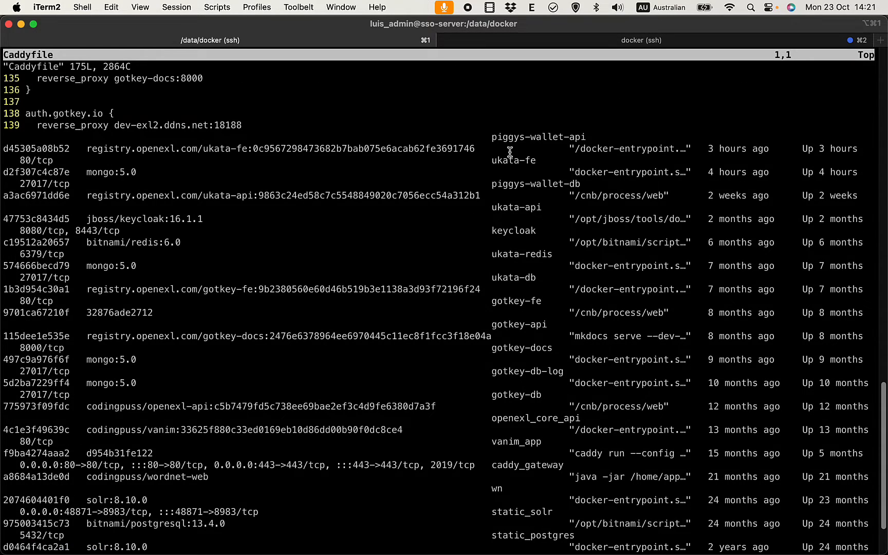
{"action": "double_click", "coordinate": [538, 137]}
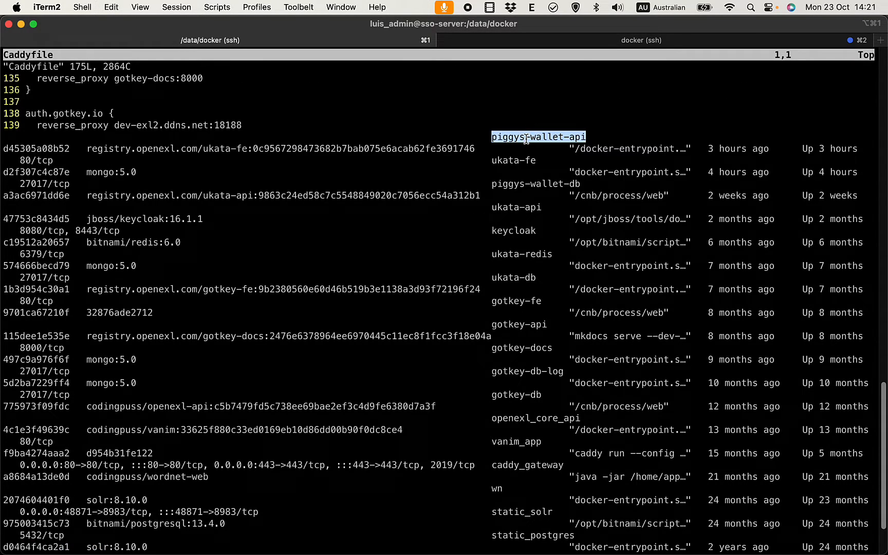
{"action": "type", "text": "vim"}
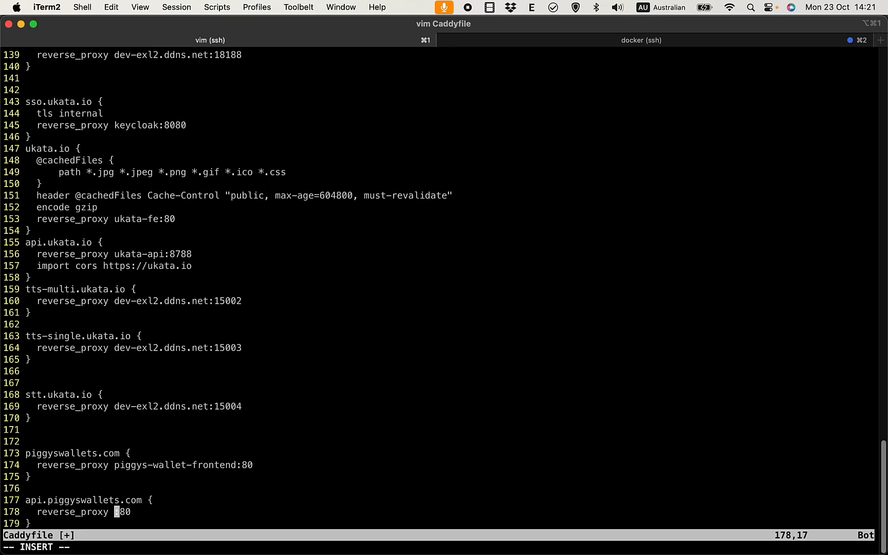
{"action": "type", "text": "piggys-wallet-api:"}
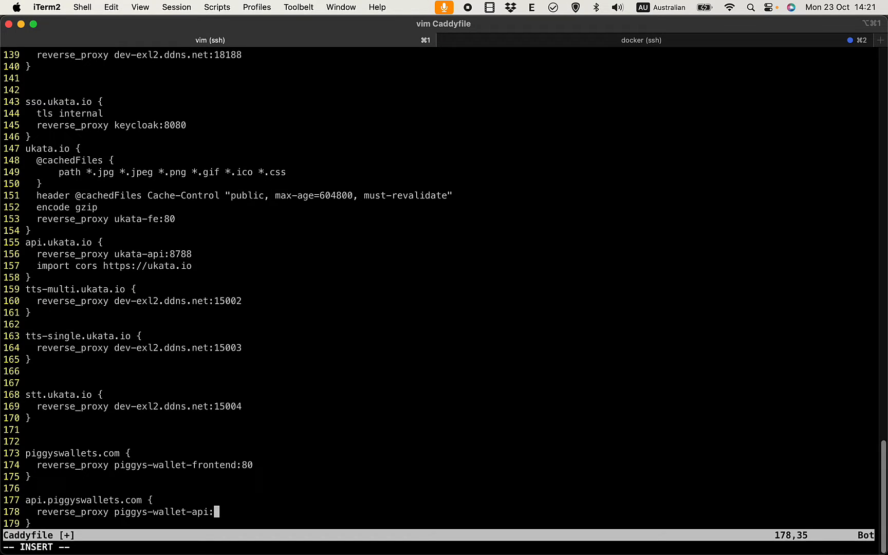
{"action": "type", "text": "919"}
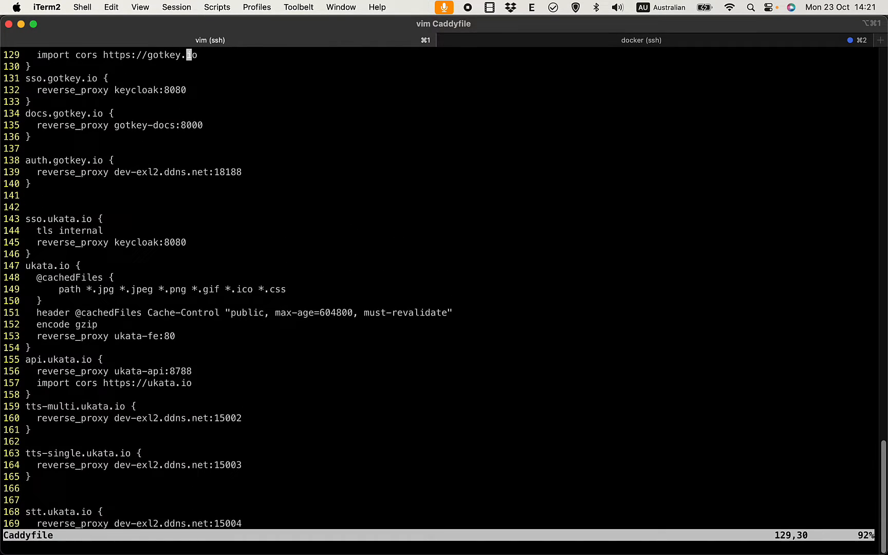
{"action": "scroll", "scroll_direction": "up", "scroll_amount": 3}
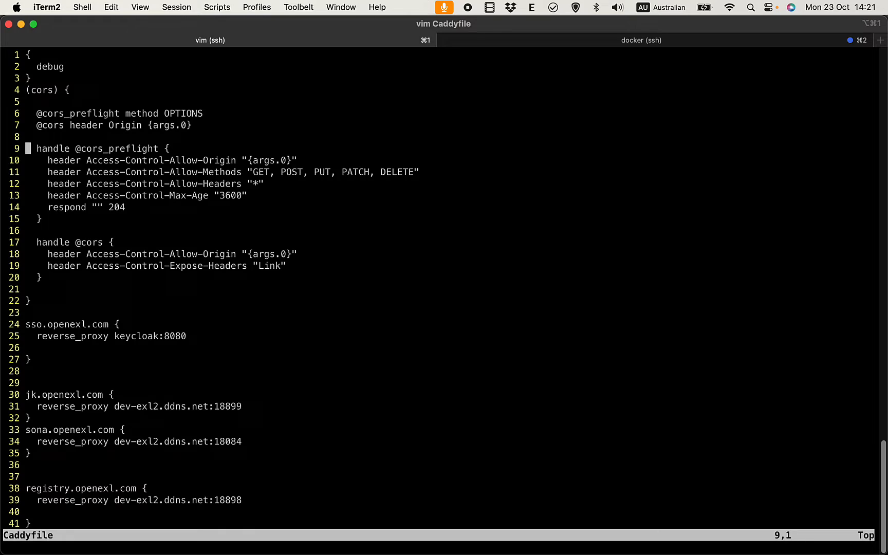
{"action": "key", "text": "j"}
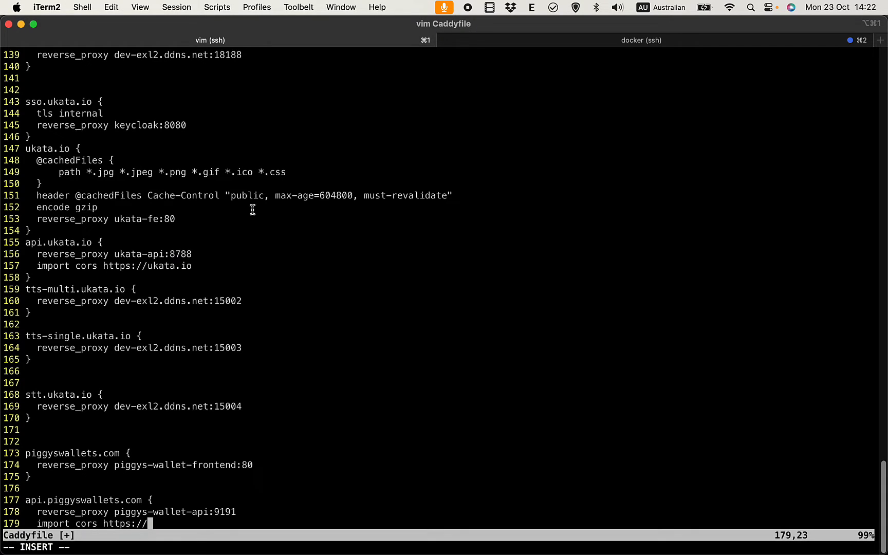
{"action": "type", "text": "pi"}
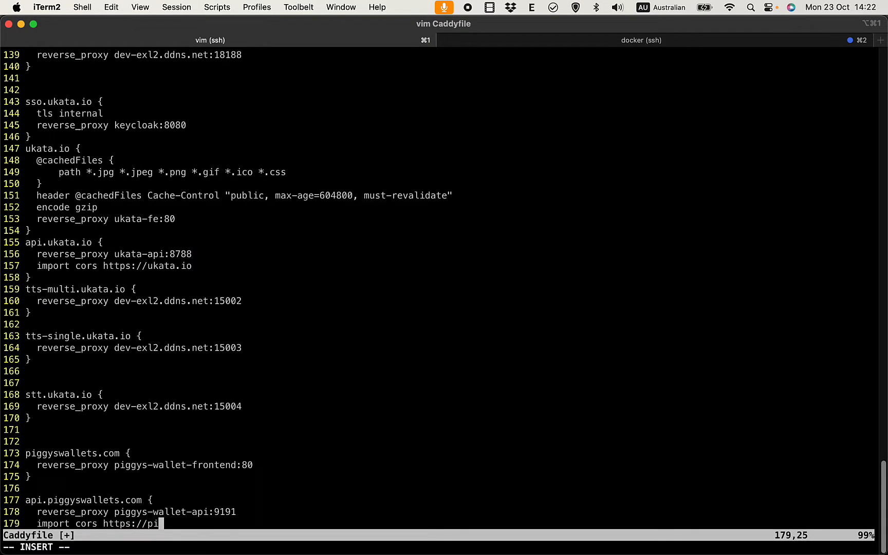
{"action": "type", "text": "ggyswallets.com"}
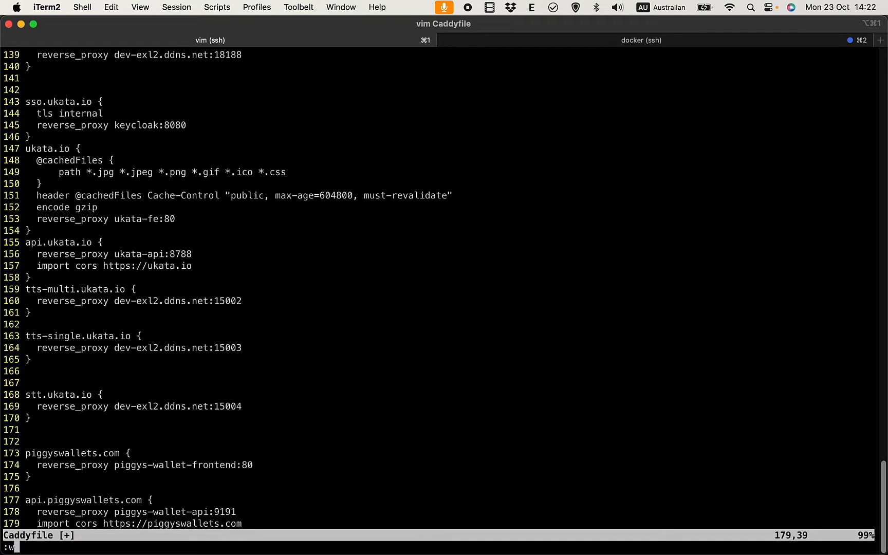
{"action": "key", "text": "Return"}
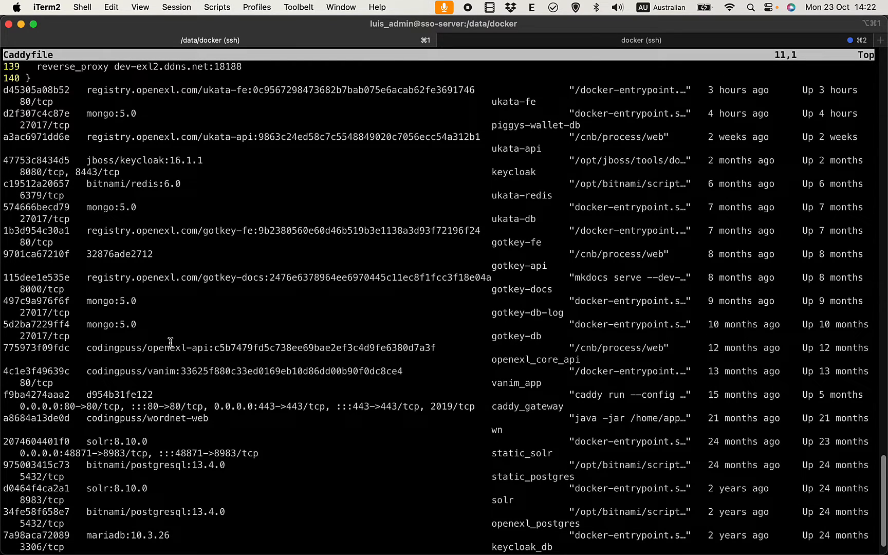
Find the caddy container with docker ps | grep cad and restart caddy_gateway.
{"action": "type", "text": "docker ps"}
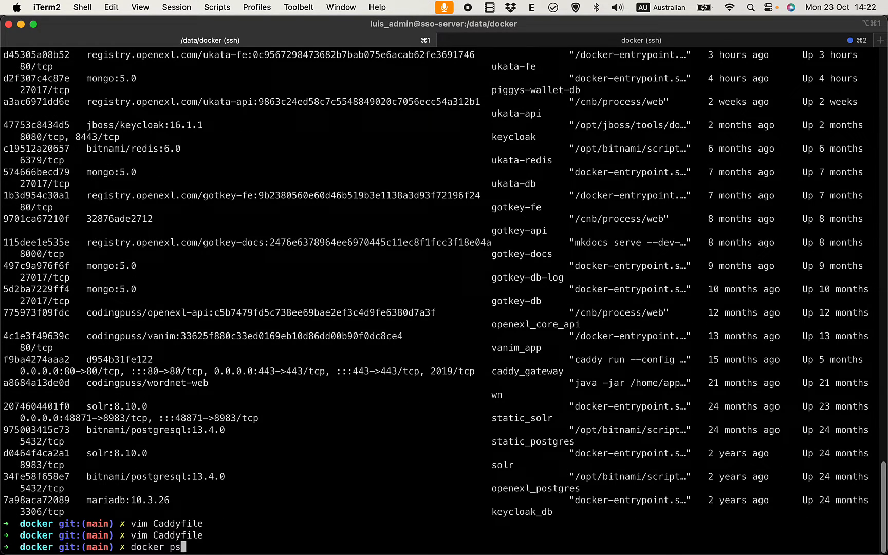
{"action": "type", "text": "| grep cad"}
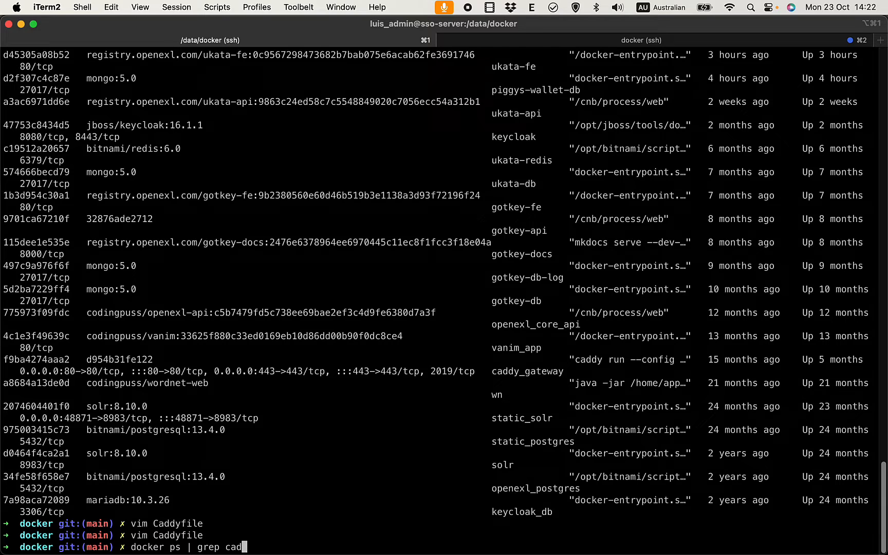
{"action": "key", "text": "enter"}
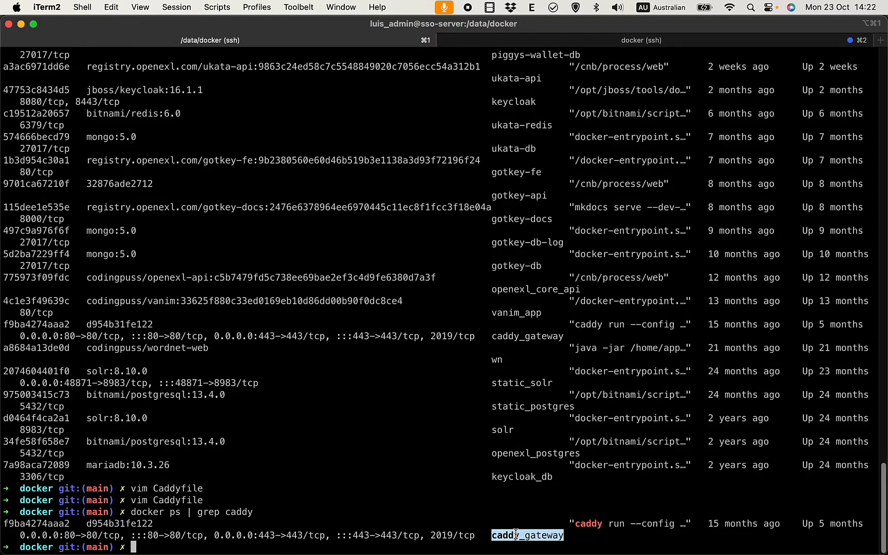
{"action": "type", "text": "docker restart caddy_gateway"}
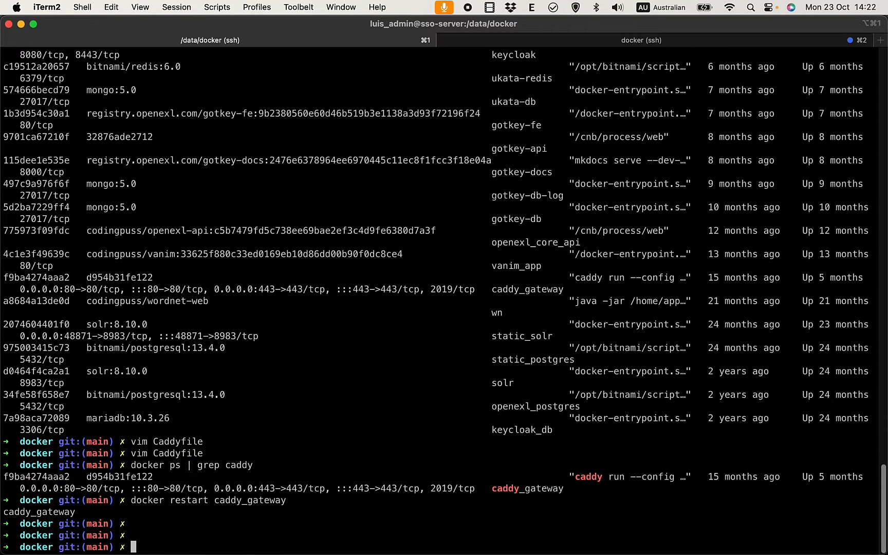
Stream the last 10 log lines of caddy_gateway with docker logs -f --tail.
{"action": "type", "text": "docker logs -f"}
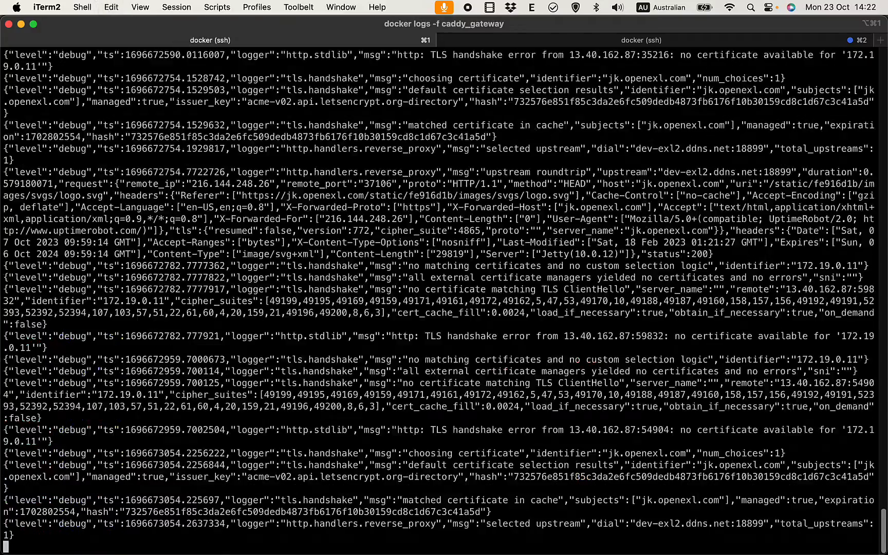
{"action": "scroll", "scroll_direction": "down", "scroll_amount": 3}
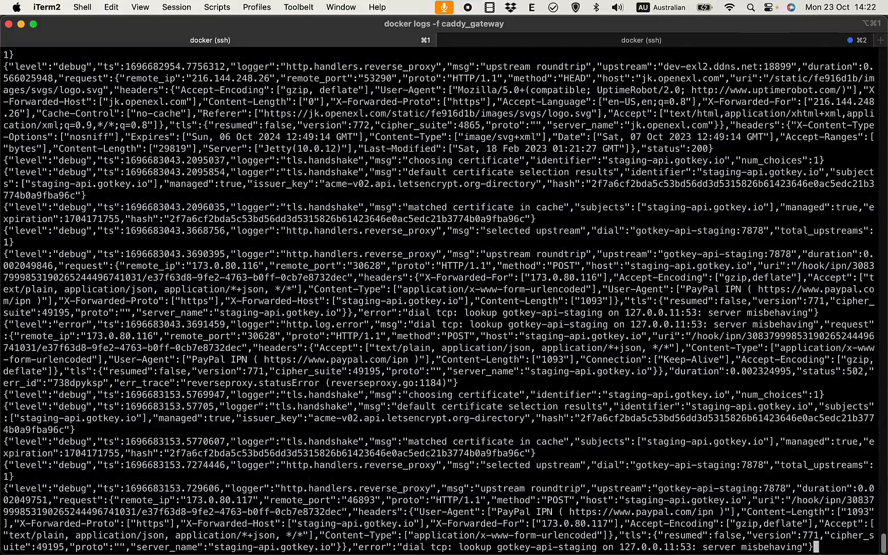
{"action": "scroll", "scroll_direction": "down", "scroll_amount": 3}
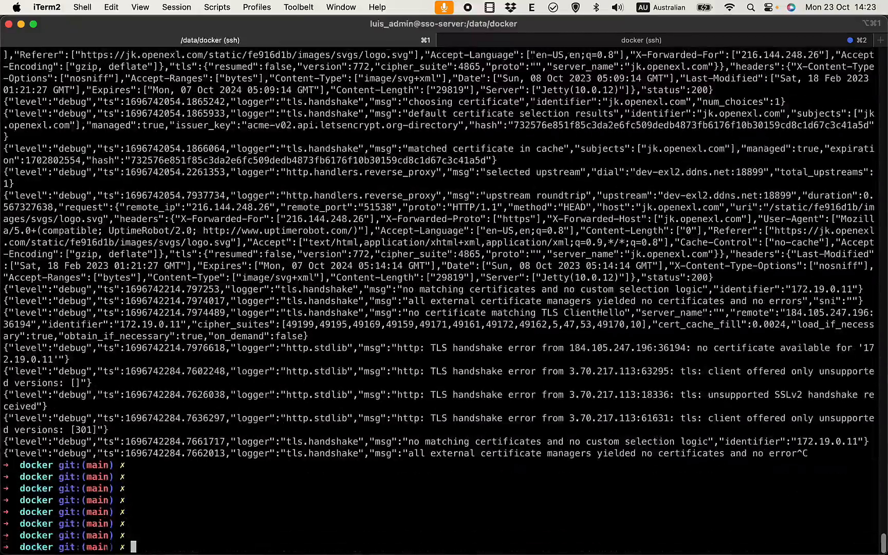
{"action": "type", "text": "docker logs -f caddy_gateway"}
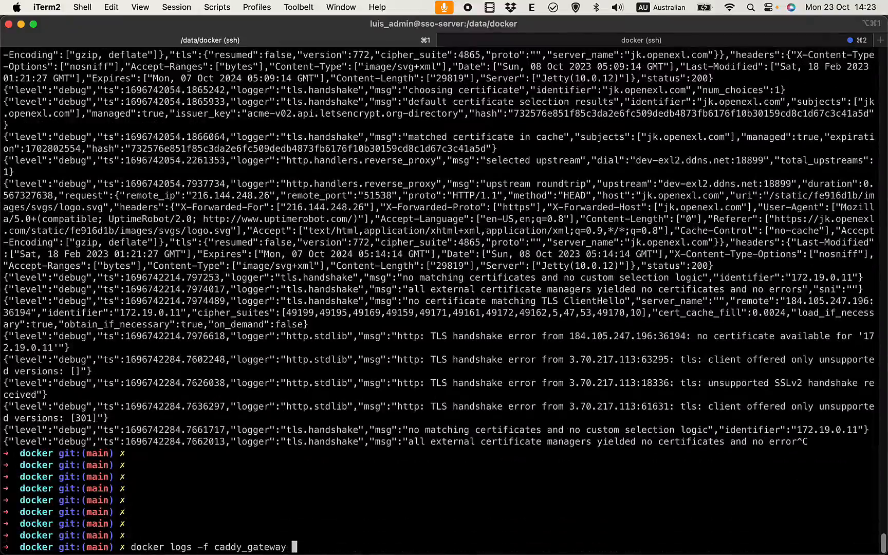
{"action": "type", "text": "--tail=10"}
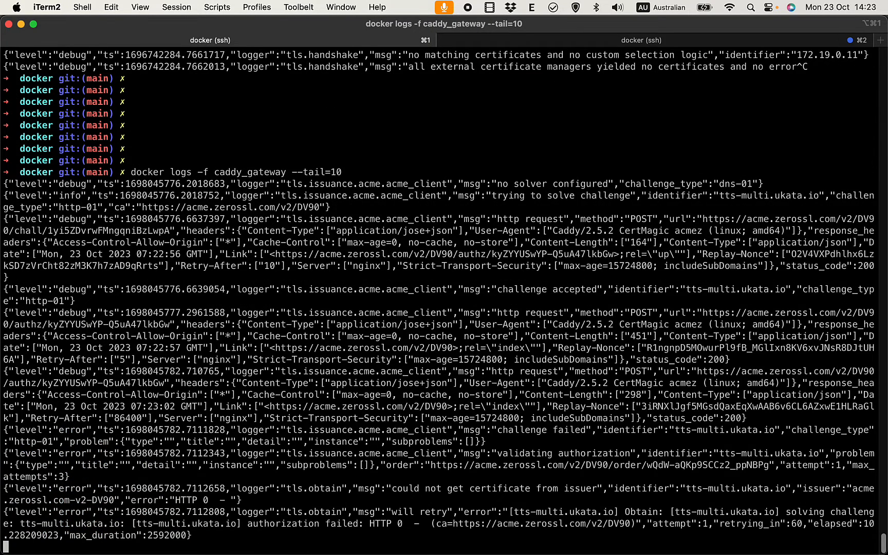
{"action": "scroll", "scroll_direction": "down", "scroll_amount": 3}
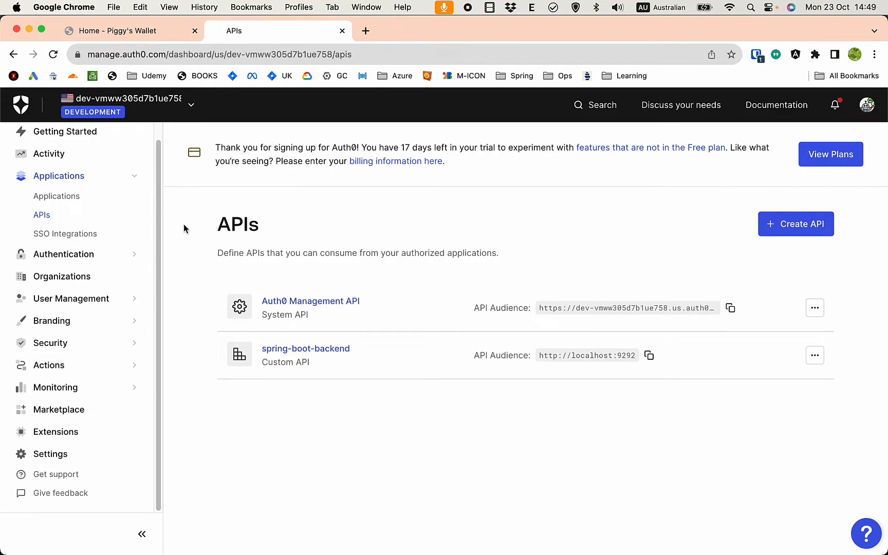
Open the Wallet-app application's settings from the Auth0 Applications list.
{"action": "left_click", "coordinate": [56, 198]}
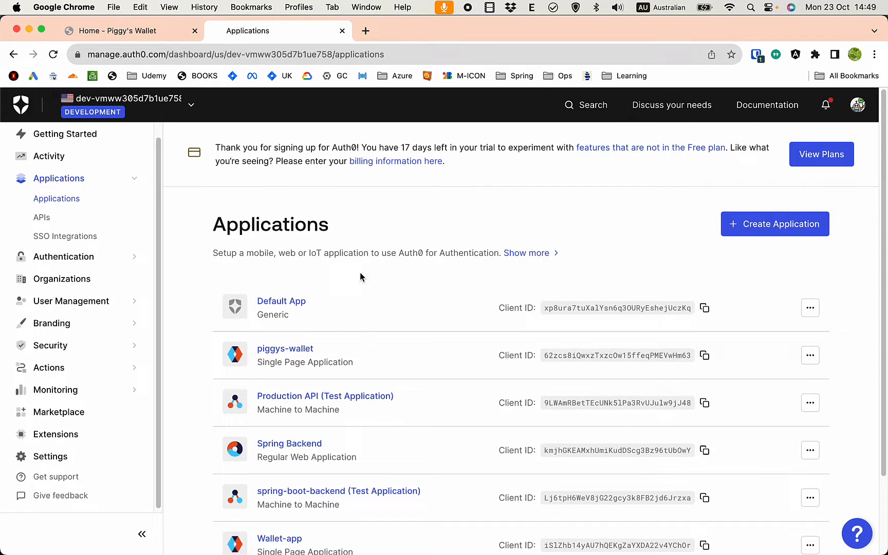
{"action": "scroll", "scroll_direction": "down", "scroll_amount": 3}
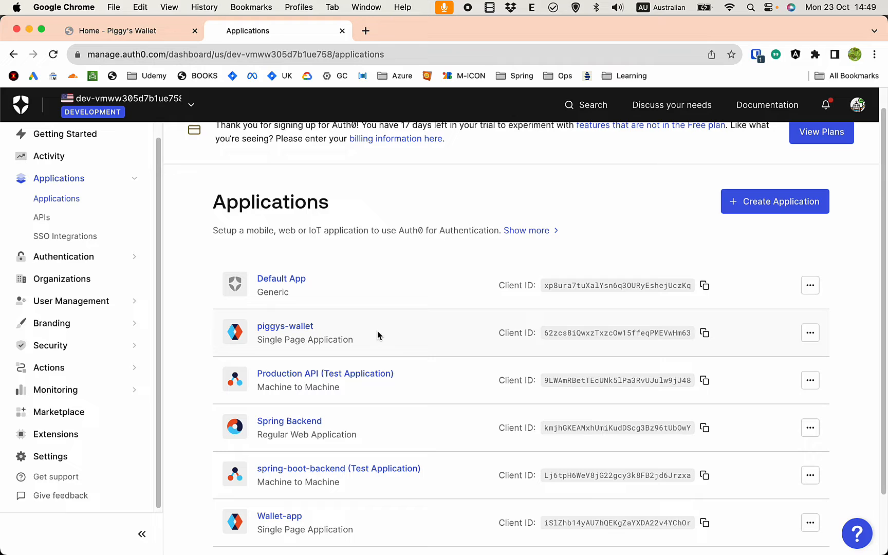
{"action": "scroll", "scroll_direction": "down", "scroll_amount": 3}
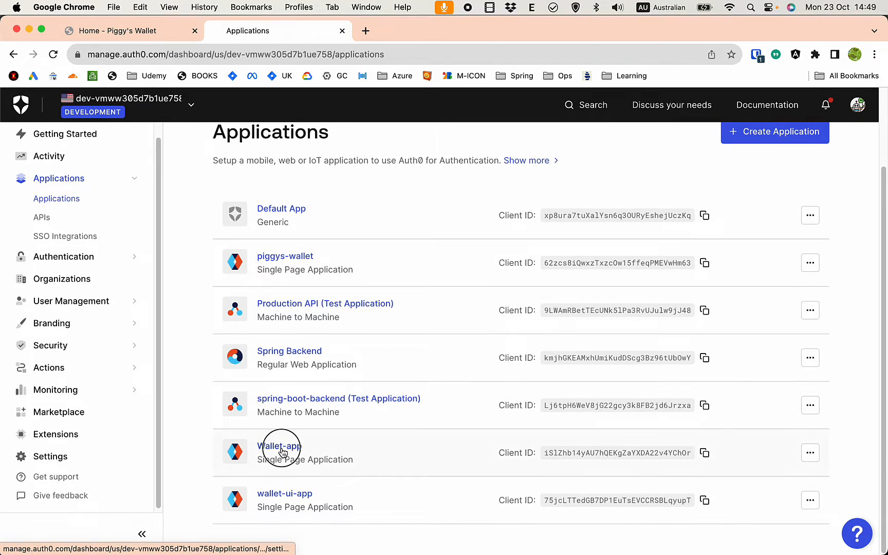
{"action": "left_click", "coordinate": [278, 446]}
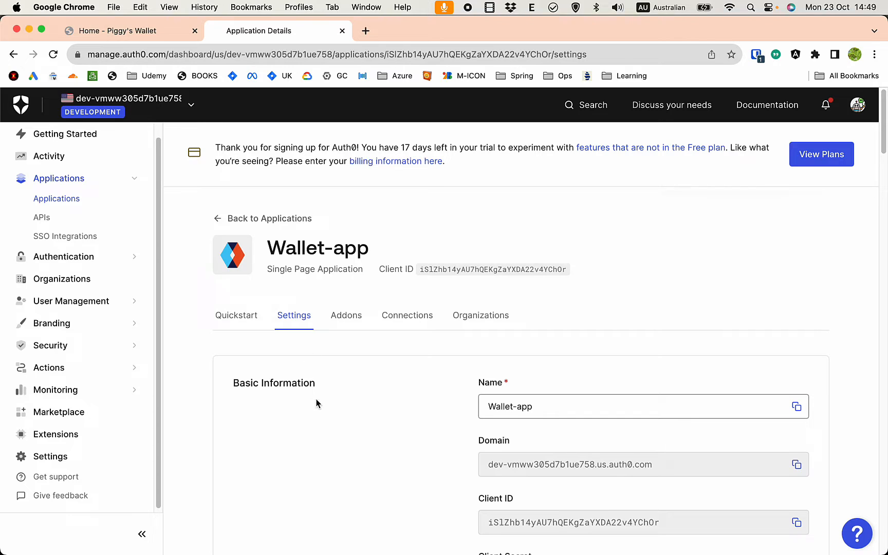
{"action": "scroll", "scroll_direction": "down", "scroll_amount": 3}
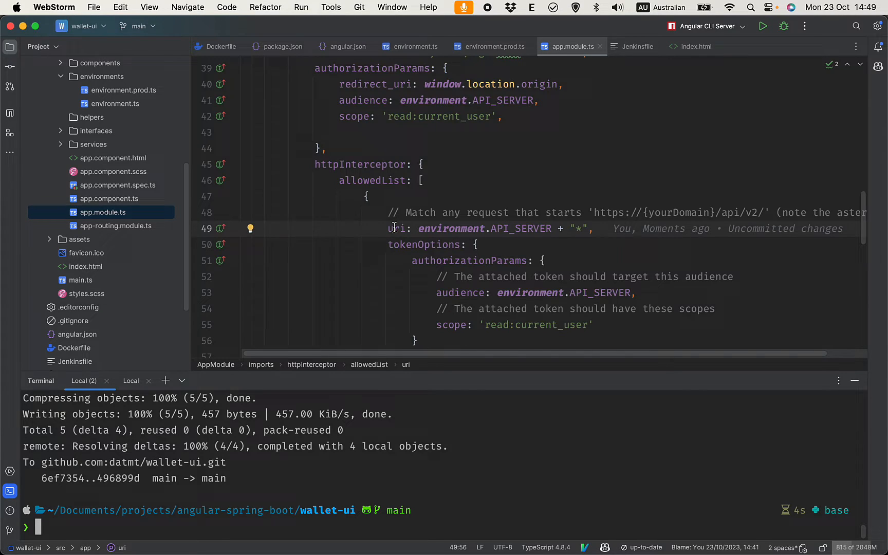
{"action": "key", "text": "cmd+shift+f"}
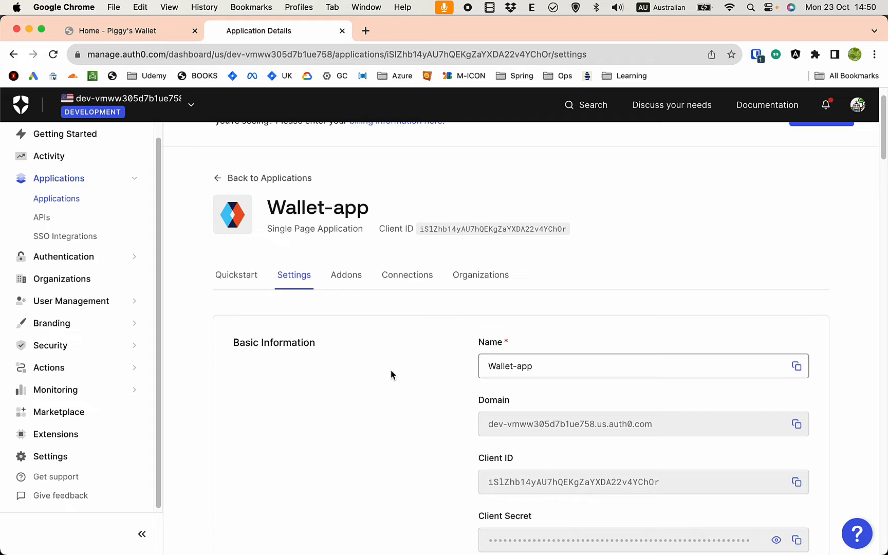
{"action": "scroll", "scroll_direction": "down", "scroll_amount": 3}
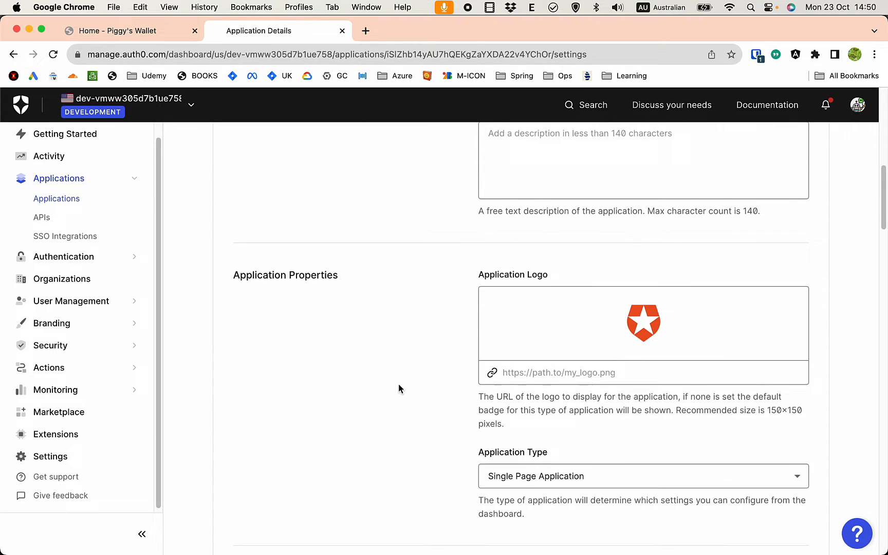
{"action": "scroll", "scroll_direction": "down", "scroll_amount": 3}
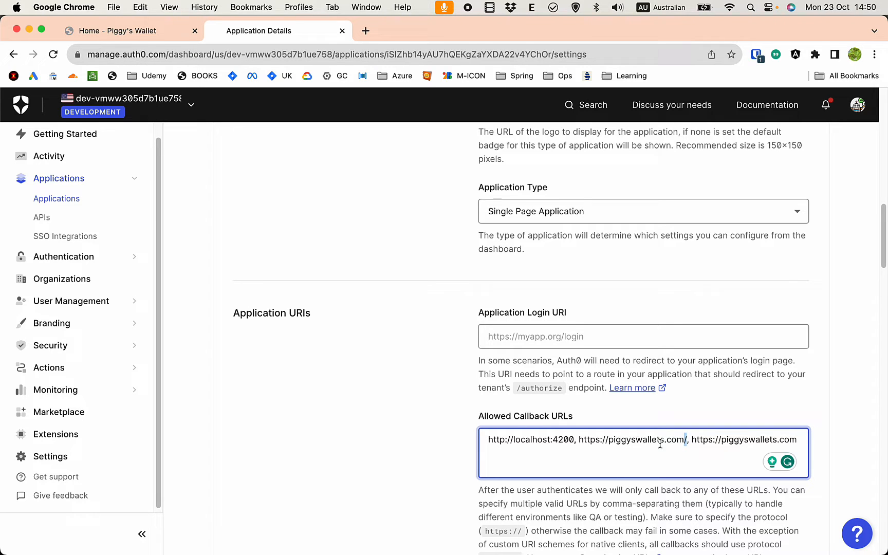
{"action": "scroll", "scroll_direction": "down", "scroll_amount": 3}
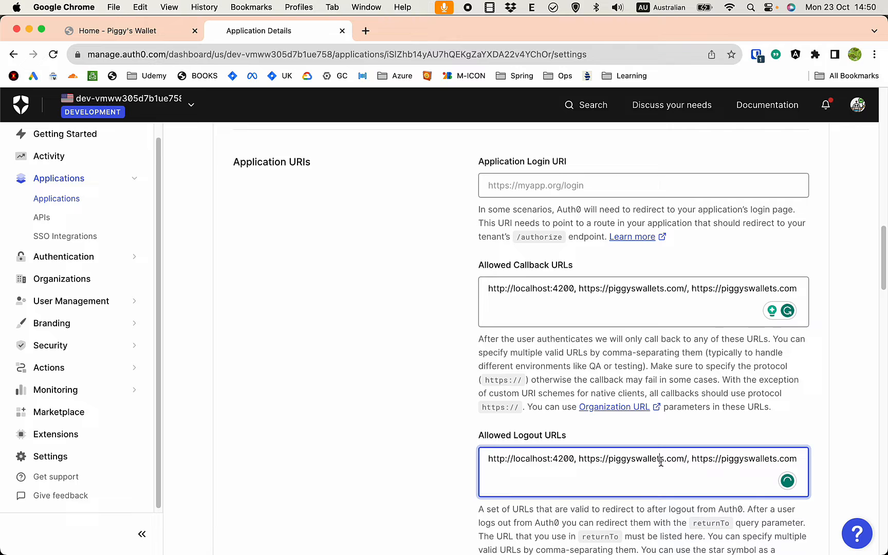
{"action": "scroll", "scroll_direction": "down", "scroll_amount": 3}
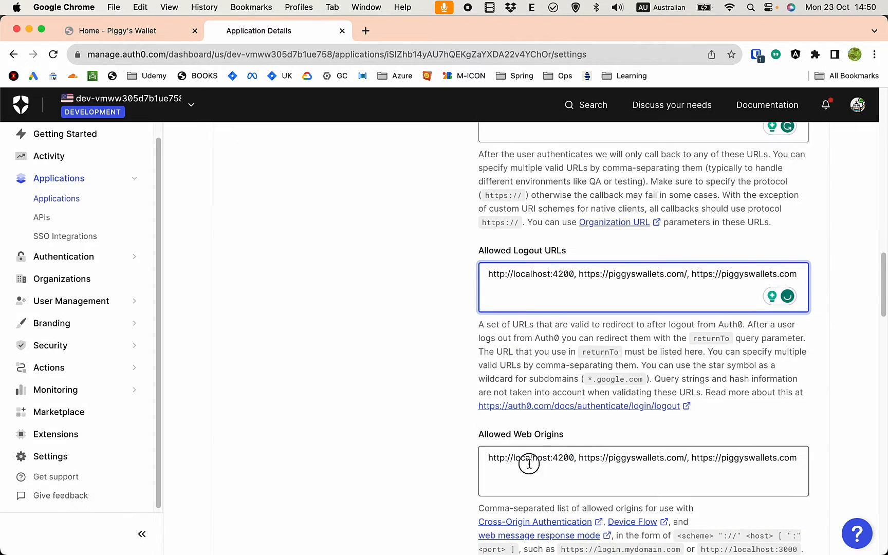
{"action": "double_click", "coordinate": [762, 457]}
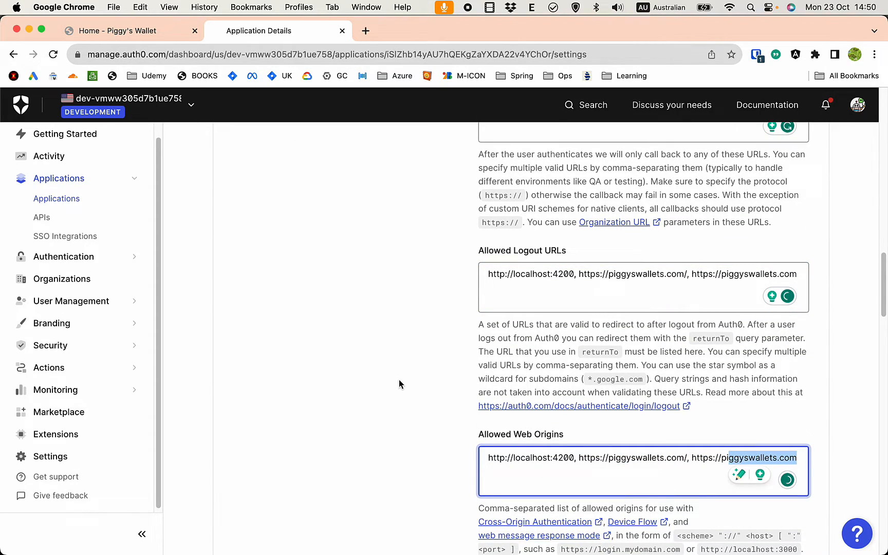
{"action": "scroll", "scroll_direction": "down", "scroll_amount": 3}
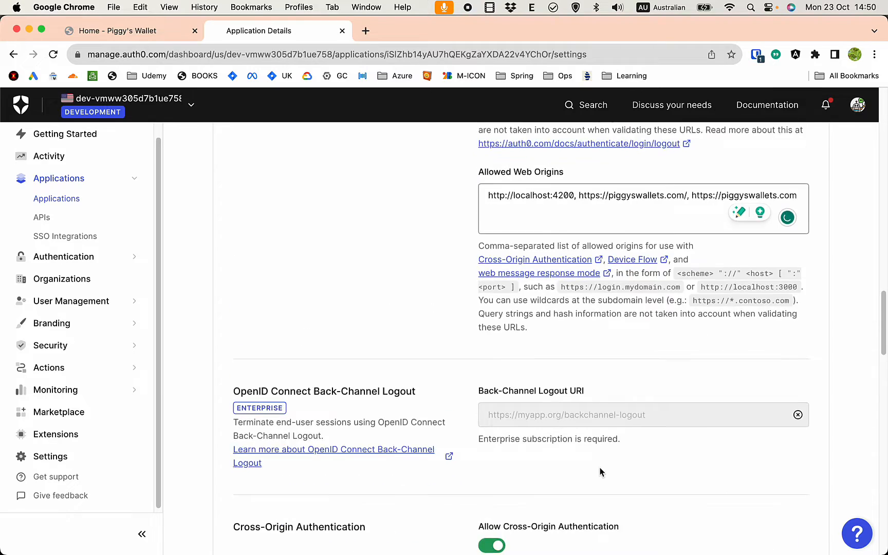
{"action": "scroll", "scroll_direction": "down", "scroll_amount": 3}
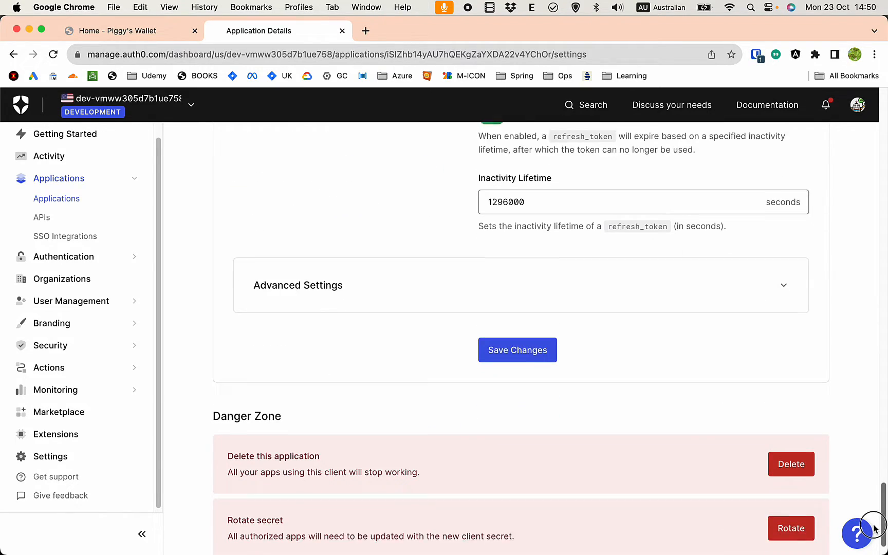
{"action": "left_click", "coordinate": [516, 350]}
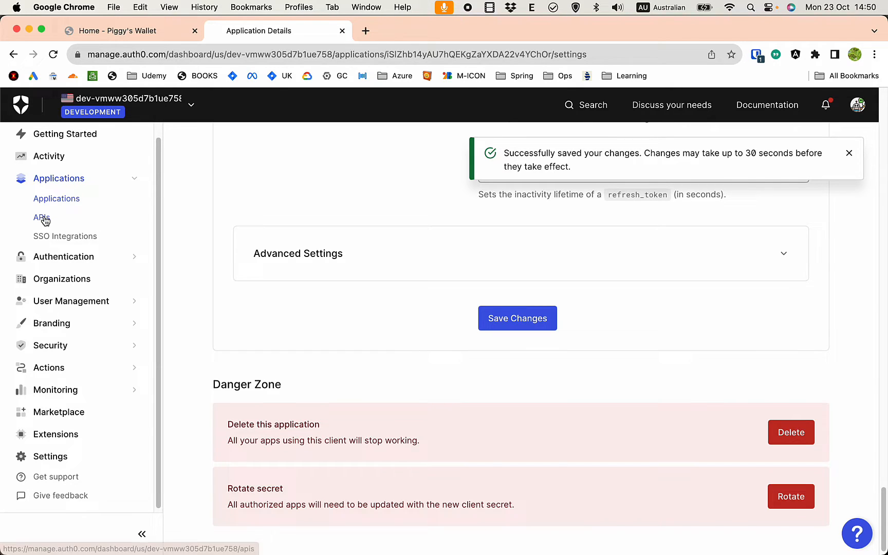
{"action": "left_click", "coordinate": [41, 217]}
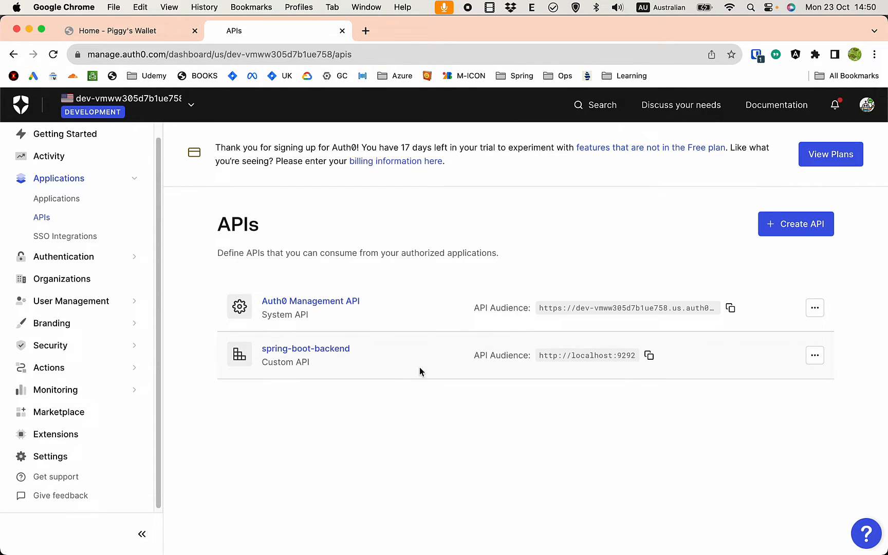
{"action": "mouse_move", "coordinate": [584, 358]}
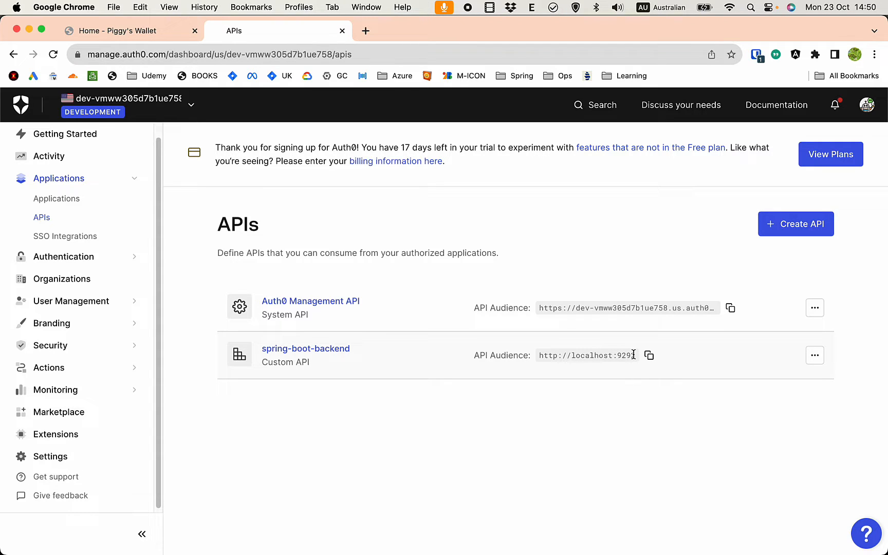
{"action": "left_click", "coordinate": [795, 224]}
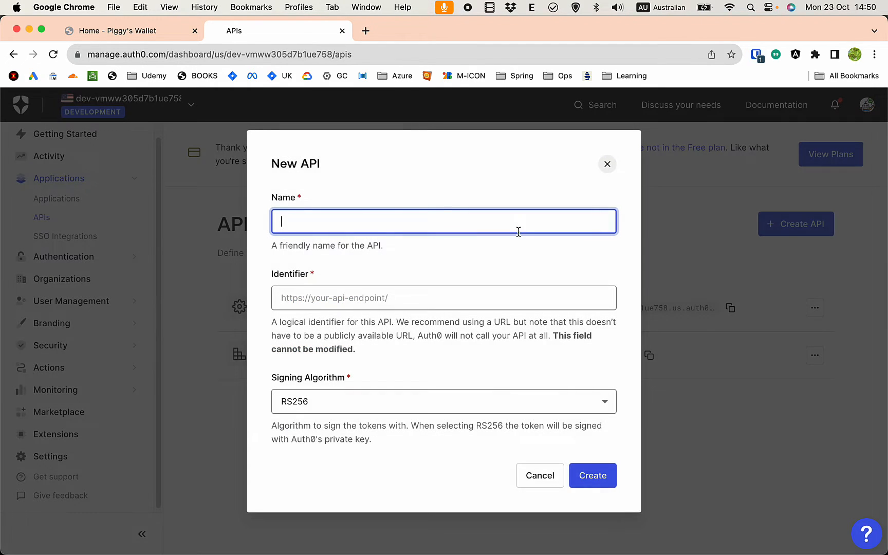
{"action": "type", "text": "Production API"}
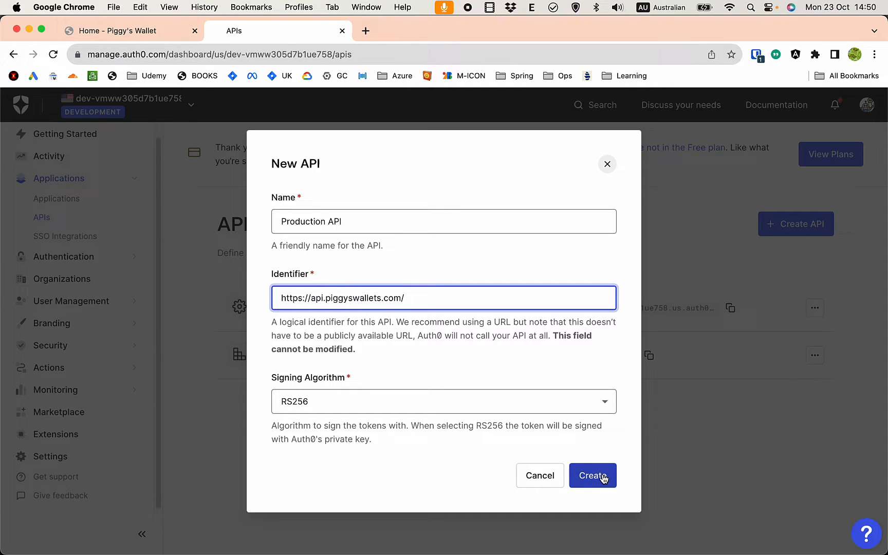
{"action": "left_click", "coordinate": [592, 475]}
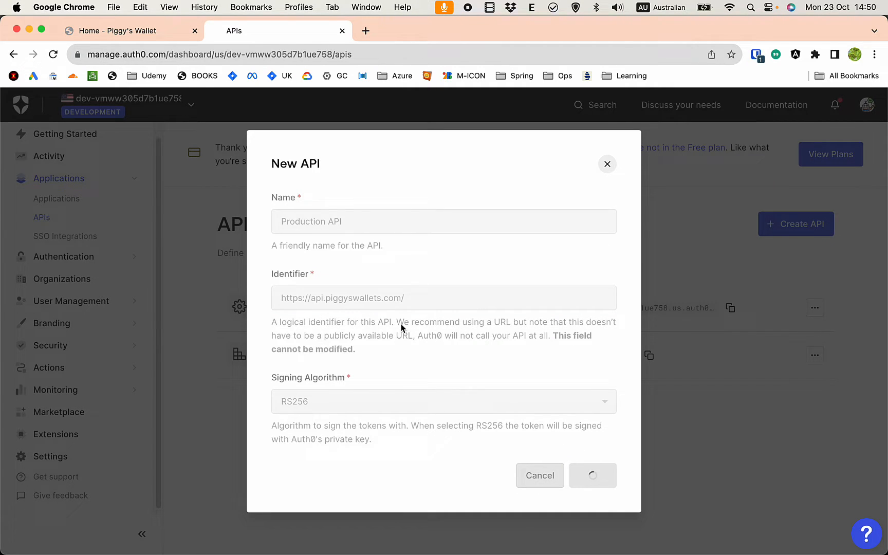
{"action": "left_click", "coordinate": [592, 475]}
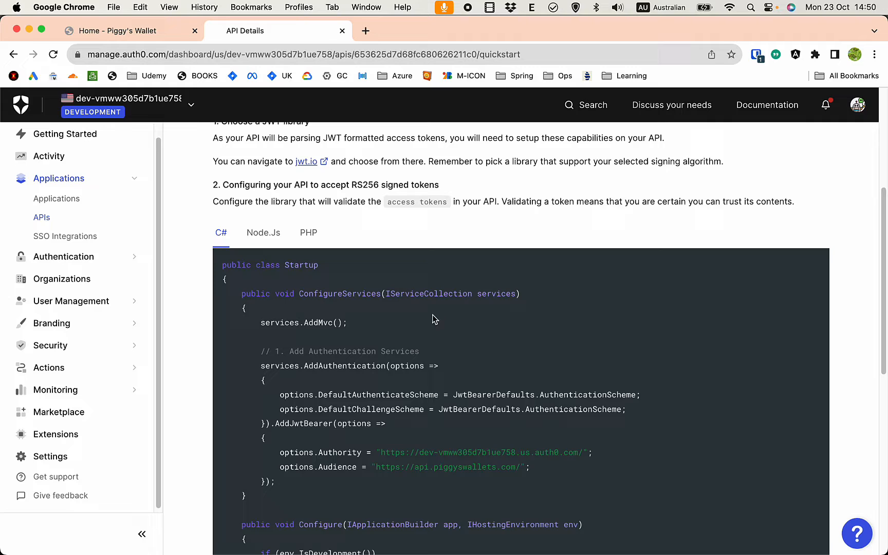
Review the Production API's Settings and select its identifier text.
{"action": "scroll", "scroll_direction": "up", "scroll_amount": 3}
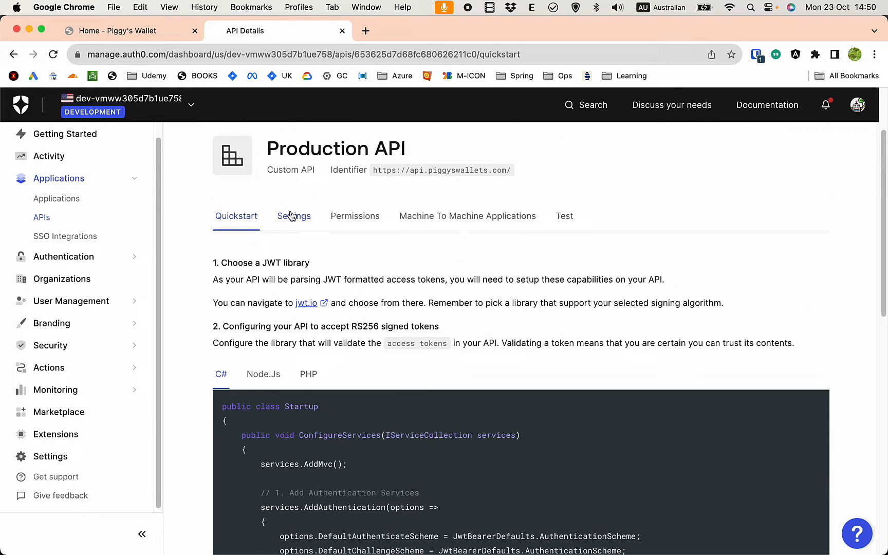
{"action": "left_click", "coordinate": [293, 215]}
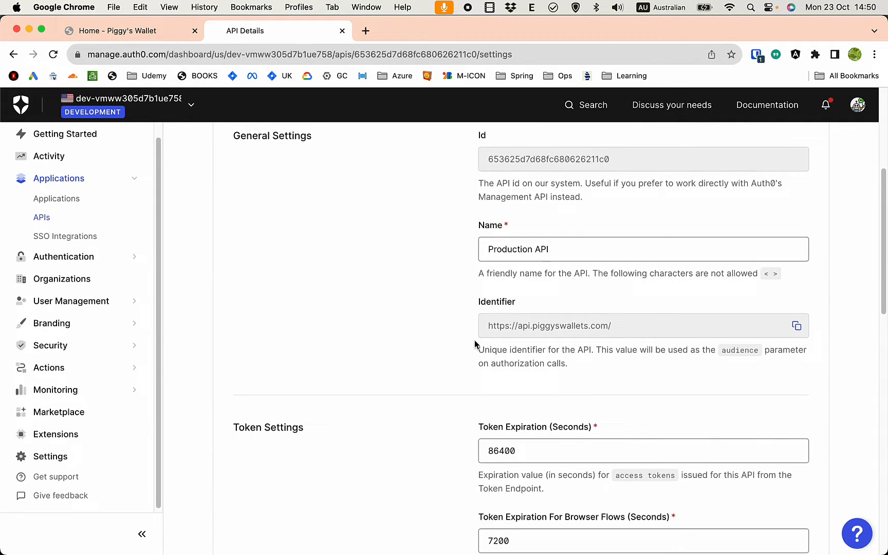
{"action": "scroll", "scroll_direction": "down", "scroll_amount": 3}
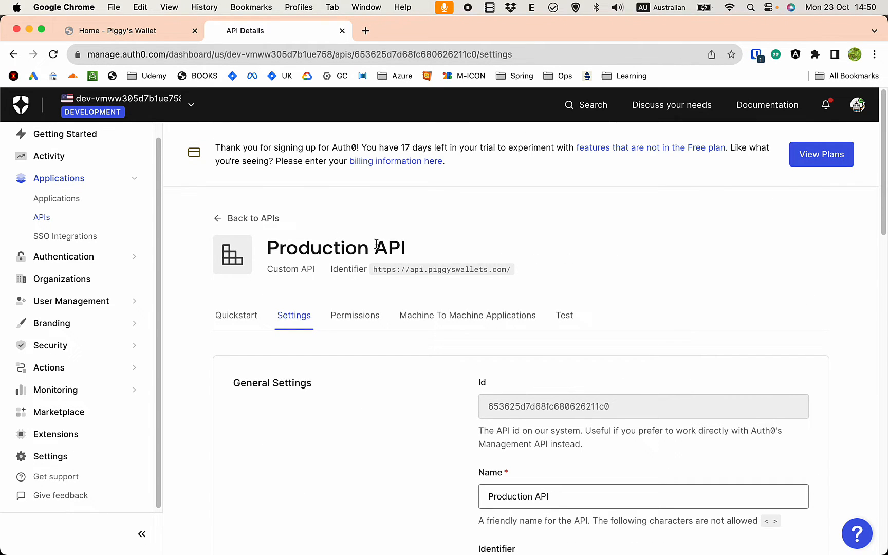
{"action": "left_click_drag", "start_coordinate": [376, 269], "coordinate": [510, 269]}
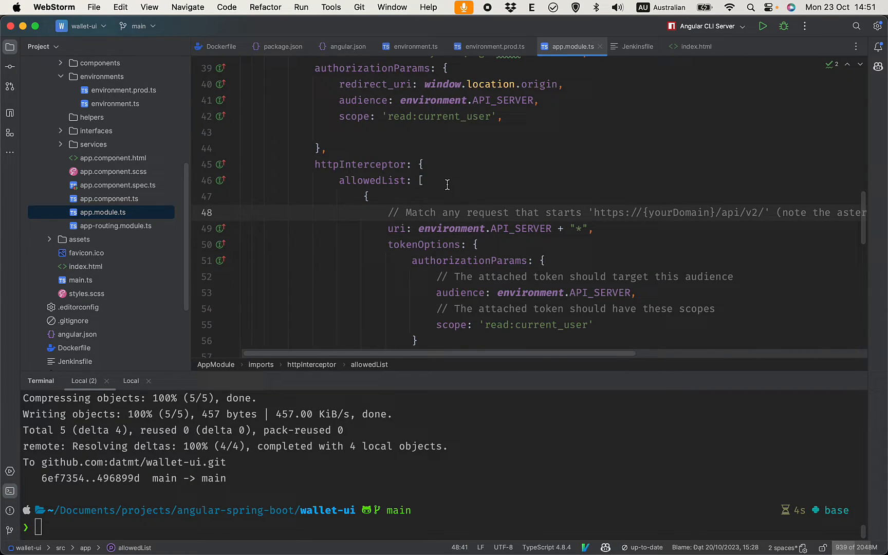
{"action": "scroll", "scroll_direction": "up", "scroll_amount": 3}
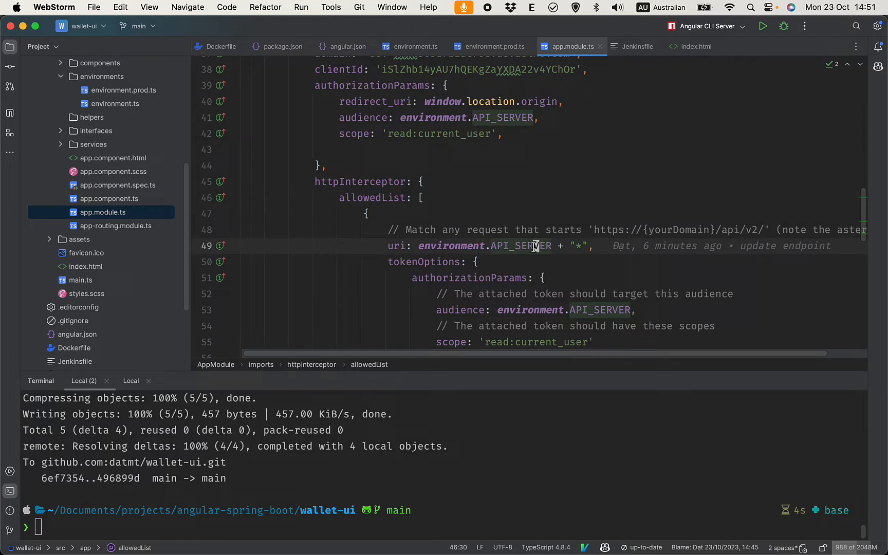
{"action": "double_click", "coordinate": [519, 245]}
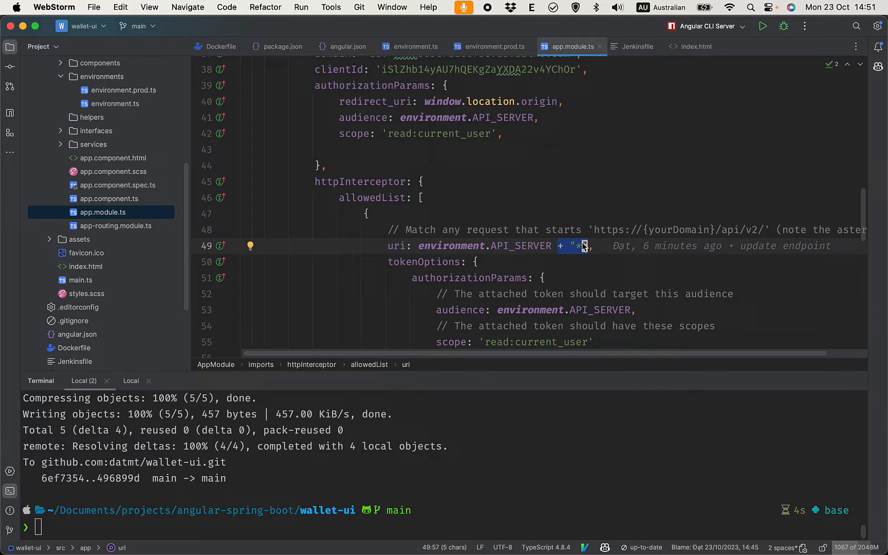
{"action": "mouse_move", "coordinate": [519, 245]}
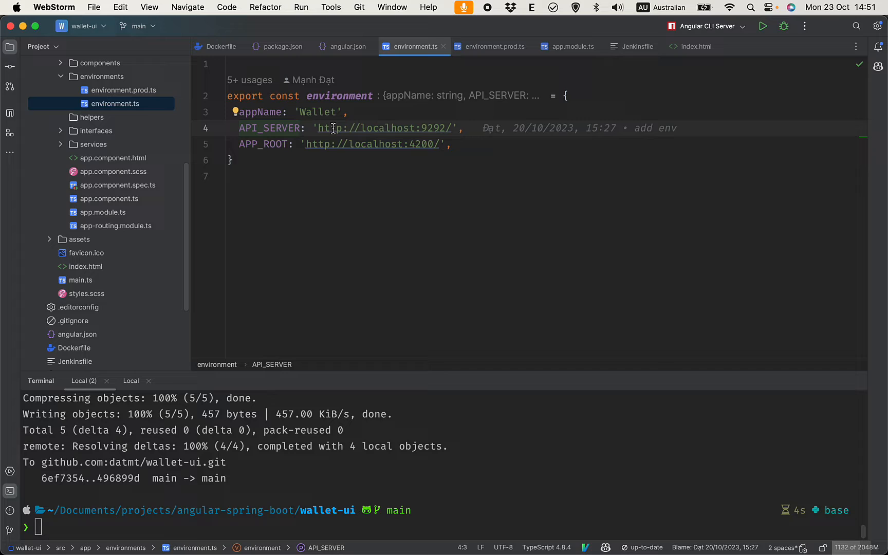
{"action": "left_click", "coordinate": [493, 46]}
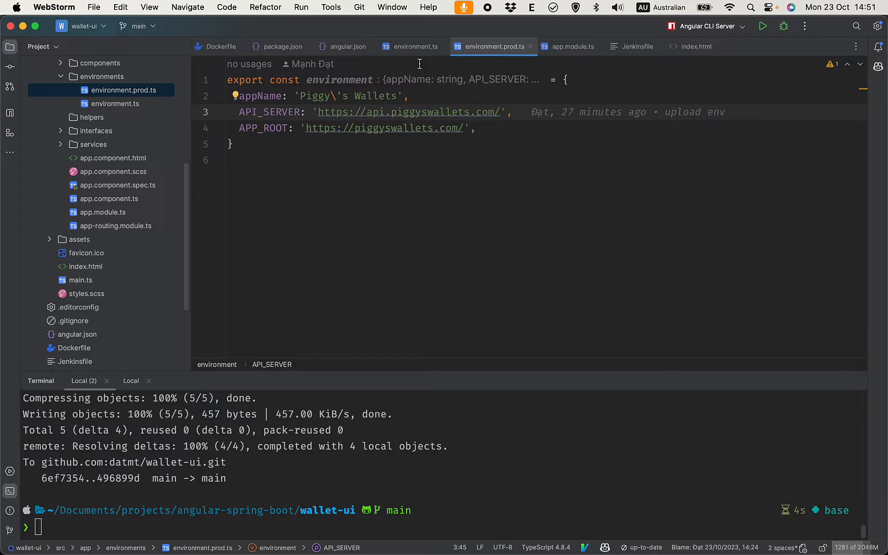
{"action": "left_click", "coordinate": [570, 46]}
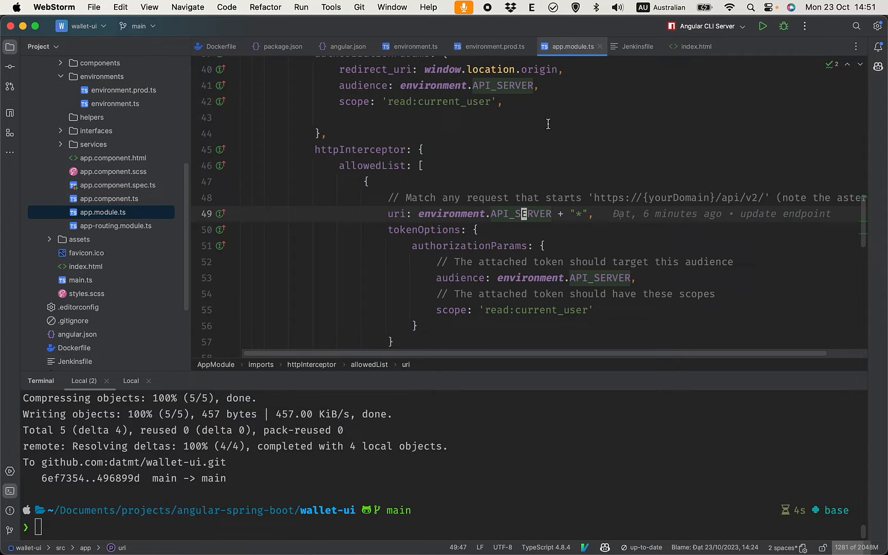
{"action": "scroll", "scroll_direction": "down", "scroll_amount": 3}
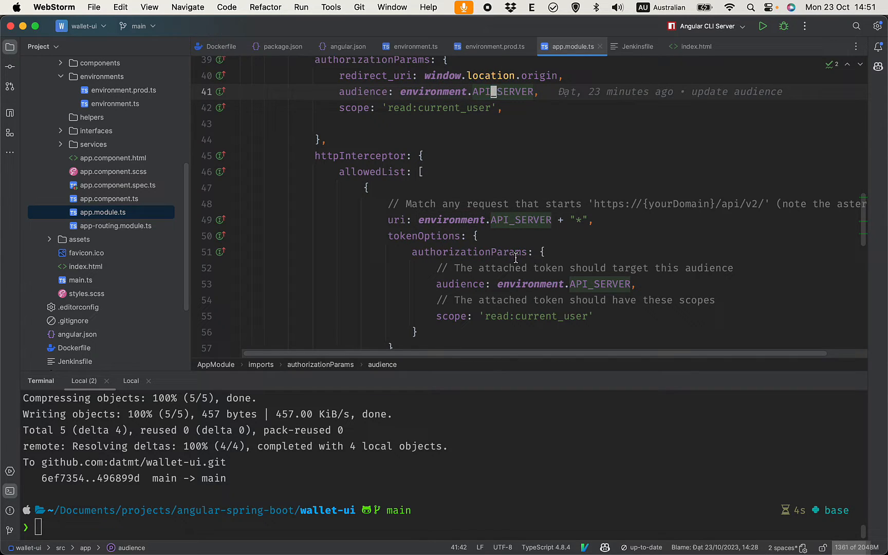
{"action": "double_click", "coordinate": [601, 284]}
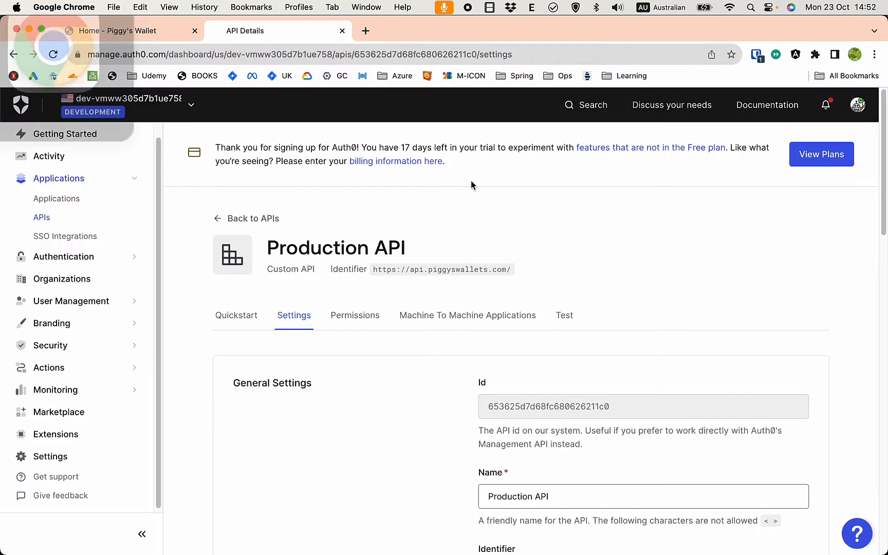
Check the Jenkins dashboard at jk.openexl.com in a new tab, then return to the Piggy's Wallets tab.
{"action": "left_click", "coordinate": [365, 31]}
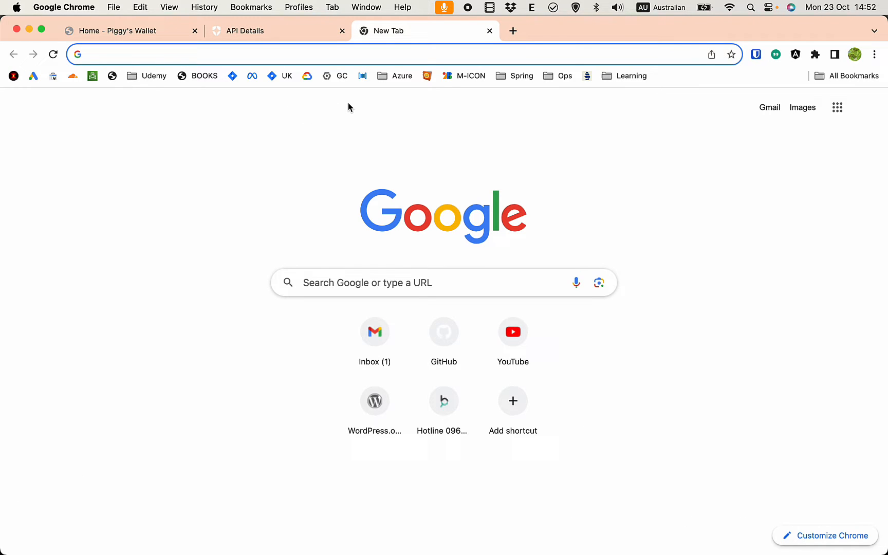
{"action": "type", "text": "jk.openexl.com"}
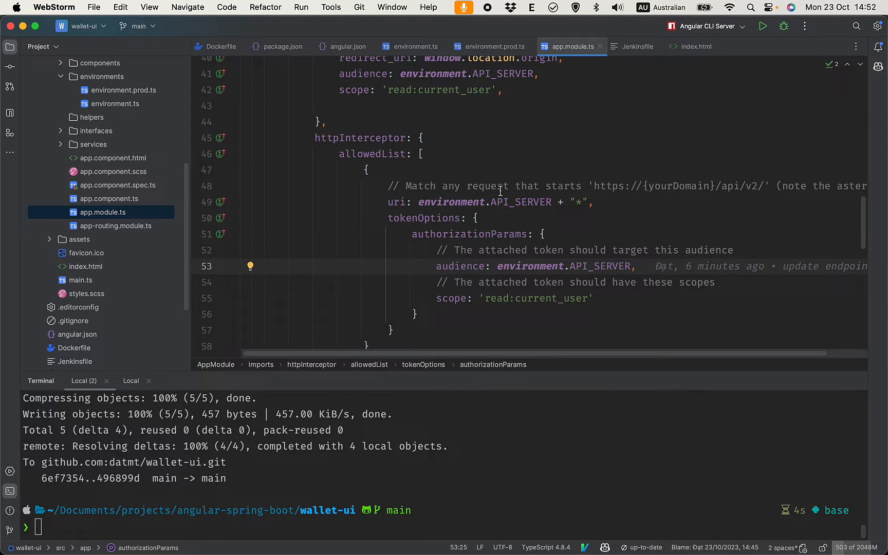
{"action": "scroll", "scroll_direction": "down", "scroll_amount": 3}
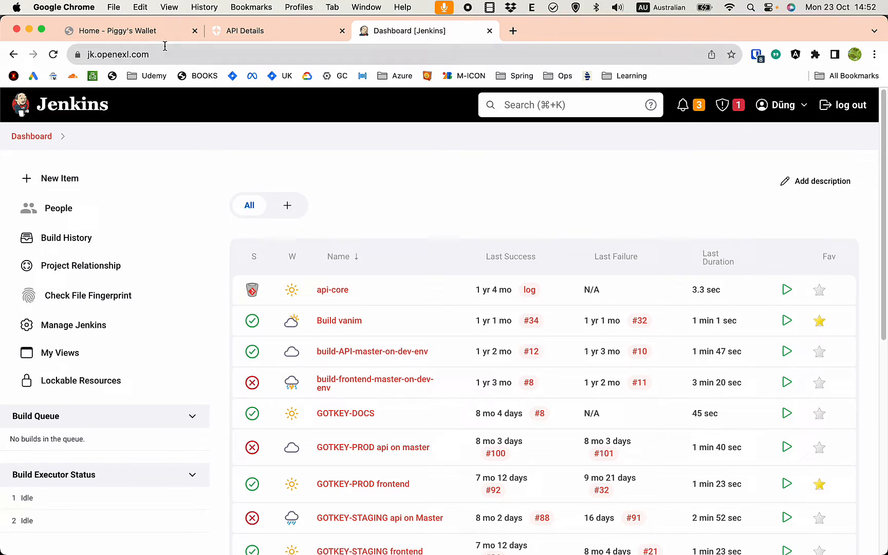
{"action": "left_click", "coordinate": [131, 31]}
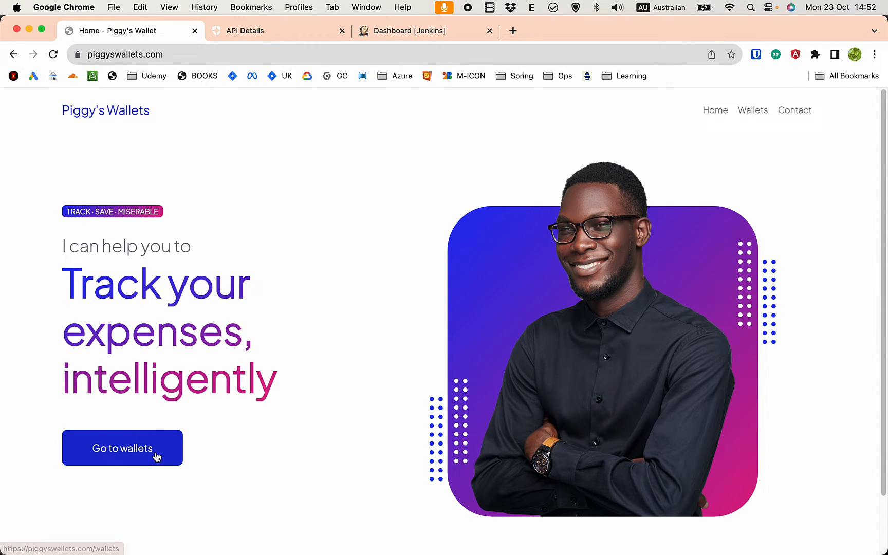
Go to wallets and log in through Auth0 with the Chrome-autofilled saved account.
{"action": "left_click", "coordinate": [122, 449]}
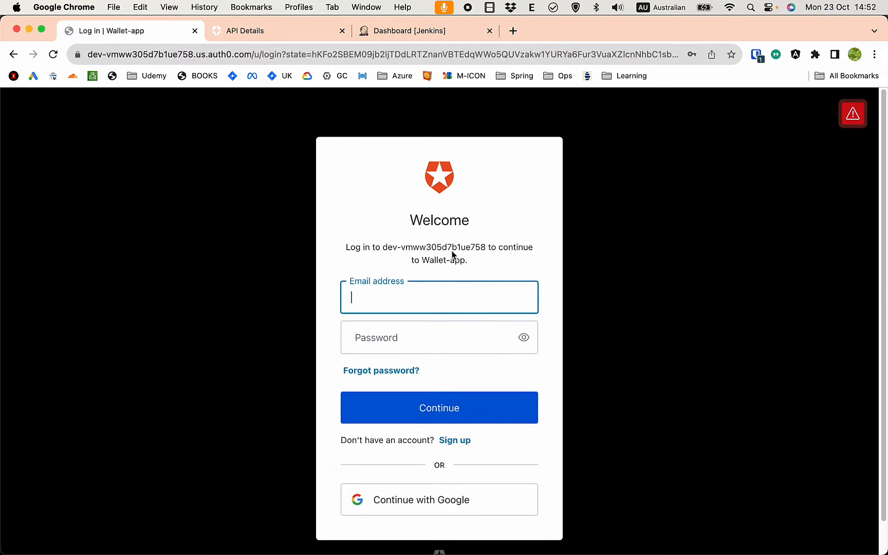
{"action": "left_click", "coordinate": [439, 297]}
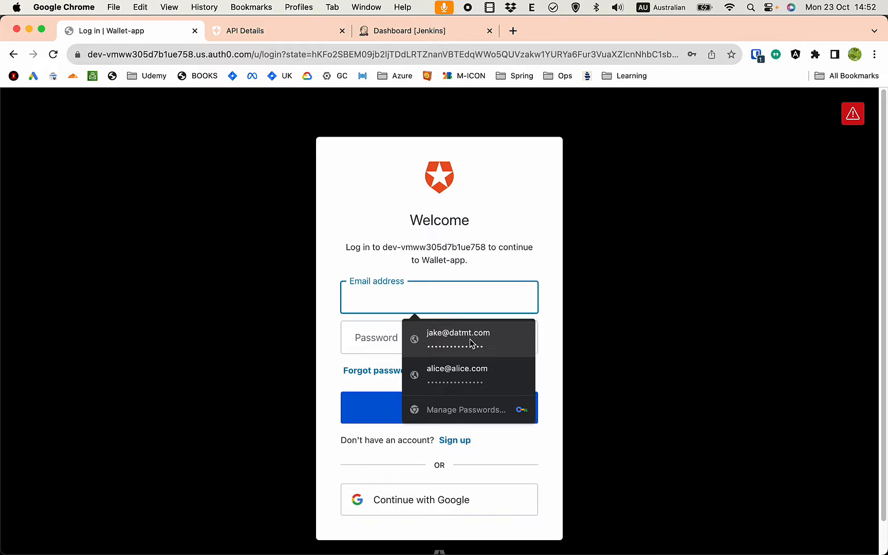
{"action": "left_click", "coordinate": [458, 338]}
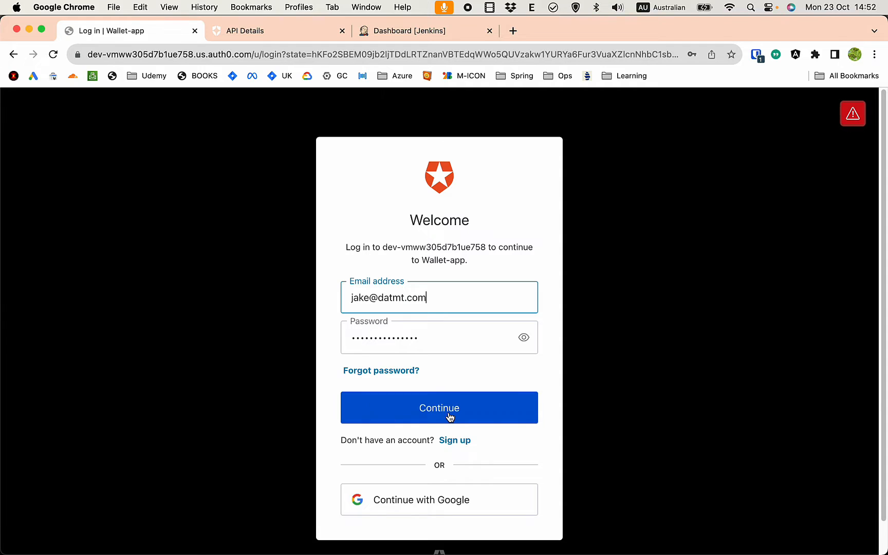
{"action": "left_click", "coordinate": [439, 408]}
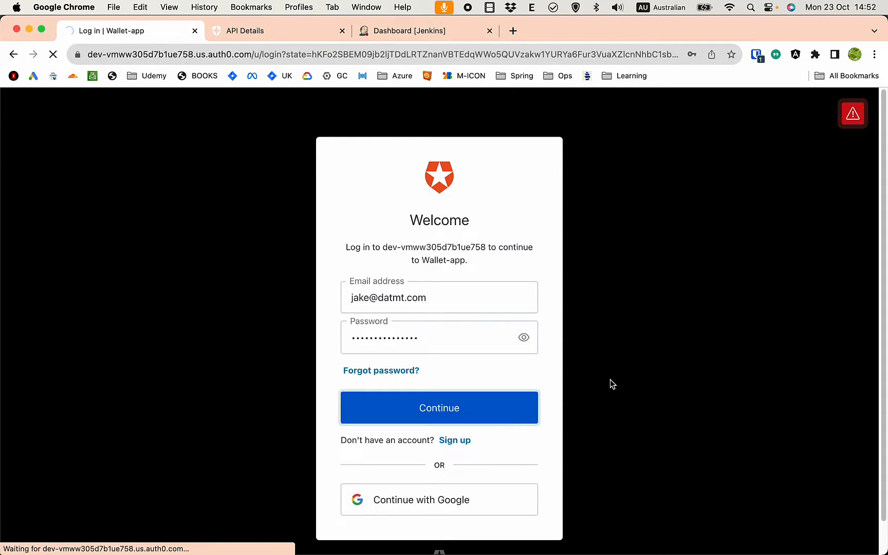
{"action": "left_click", "coordinate": [438, 408]}
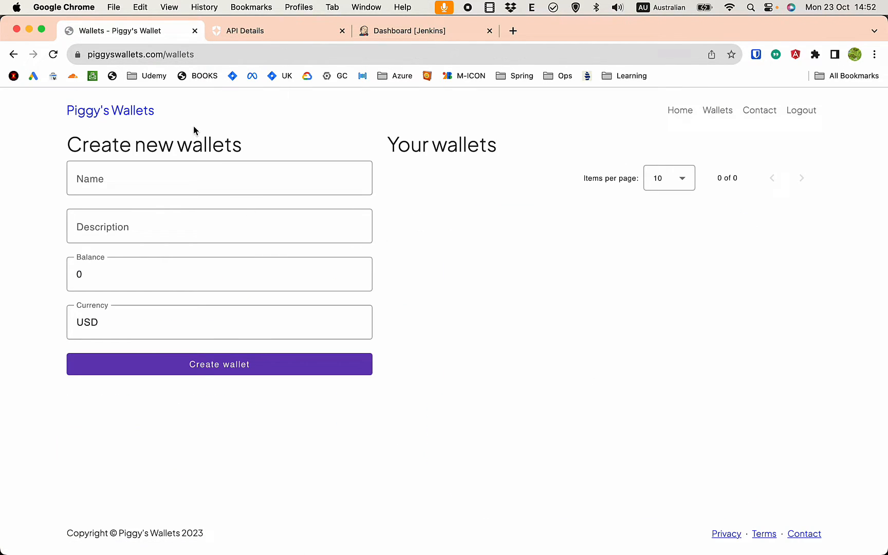
Create a wallet named 'My First wallet', description 'First wallet', balance 1000.
{"action": "left_click", "coordinate": [219, 177]}
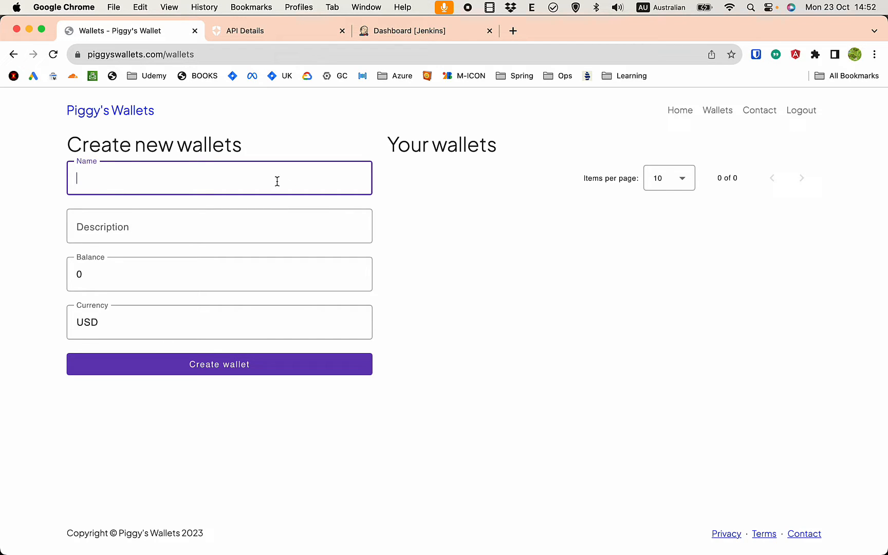
{"action": "type", "text": "My First walle"}
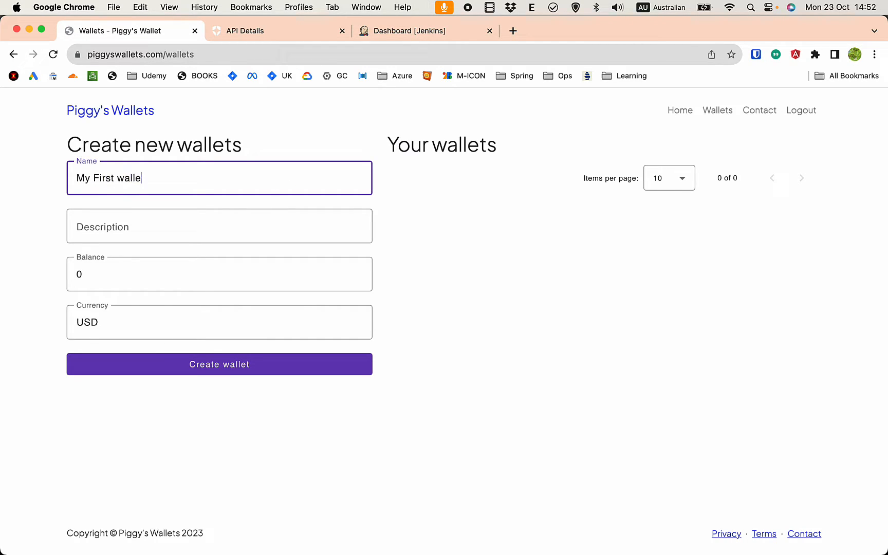
{"action": "left_click", "coordinate": [219, 226]}
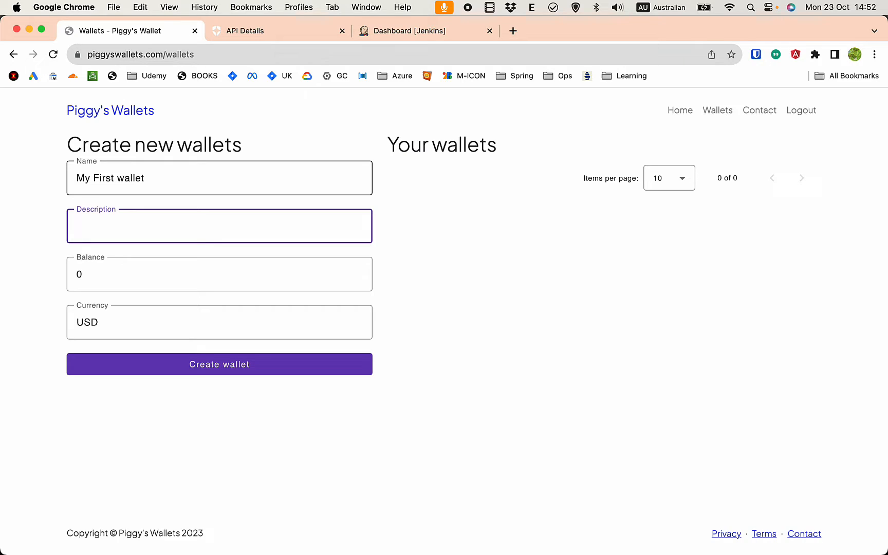
{"action": "type", "text": "First wallet"}
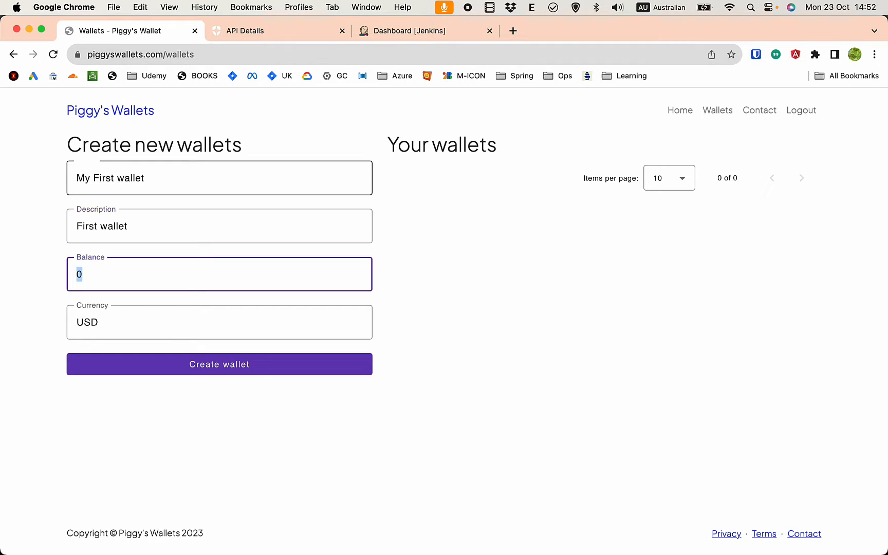
{"action": "type", "text": "1000"}
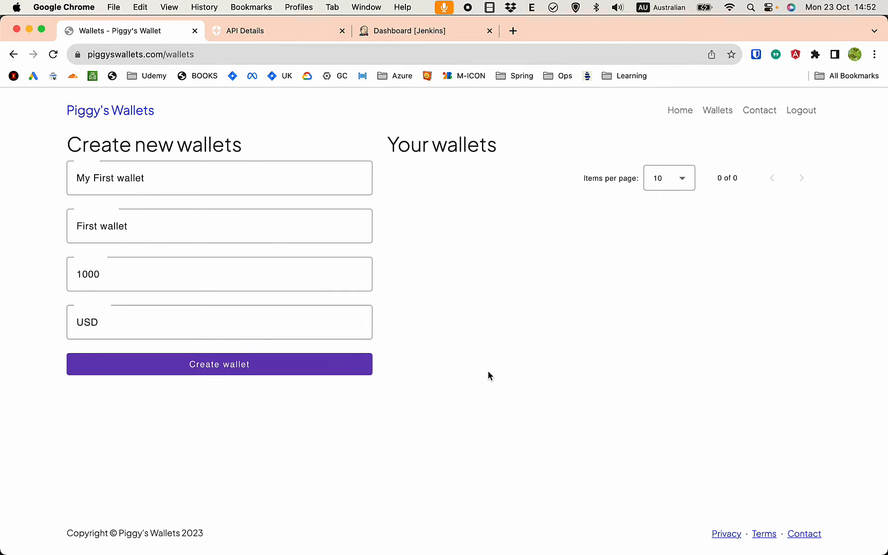
{"action": "left_click", "coordinate": [219, 363]}
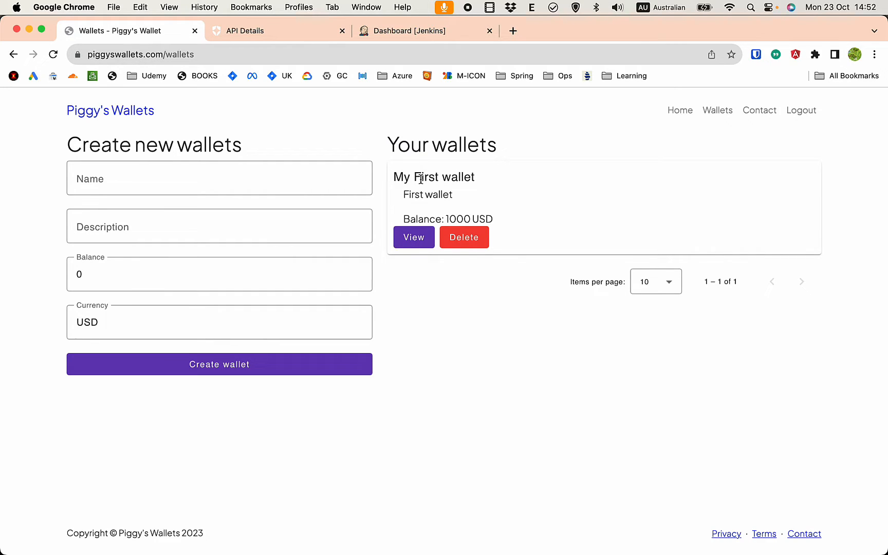
{"action": "mouse_move", "coordinate": [601, 248]}
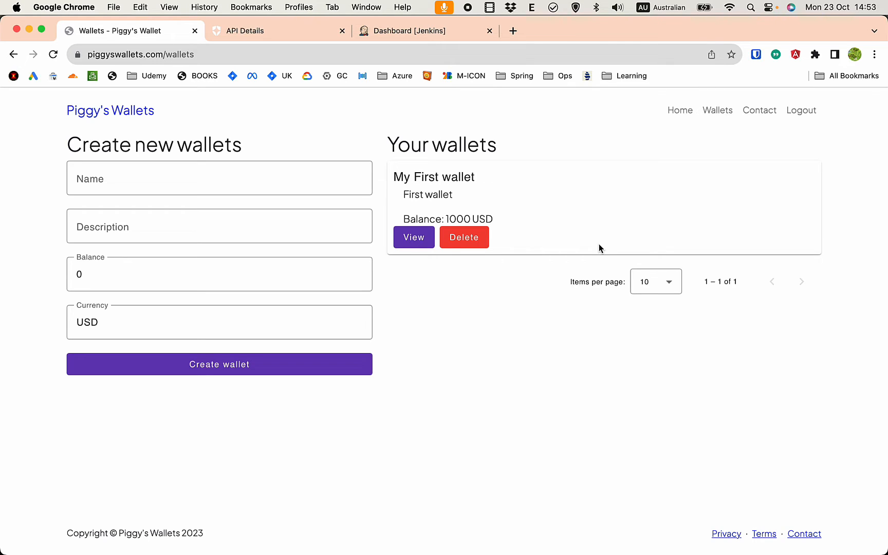
{"action": "mouse_move", "coordinate": [16, 166]}
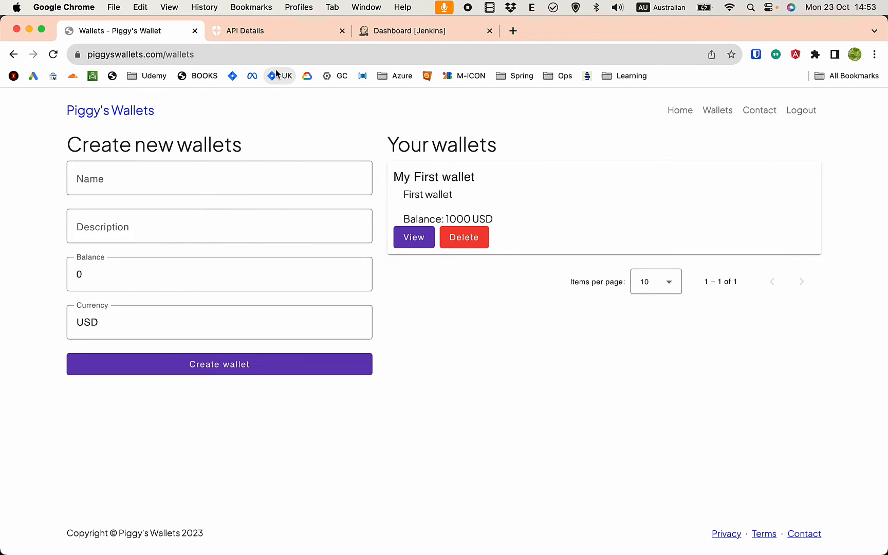
{"action": "mouse_move", "coordinate": [279, 75]}
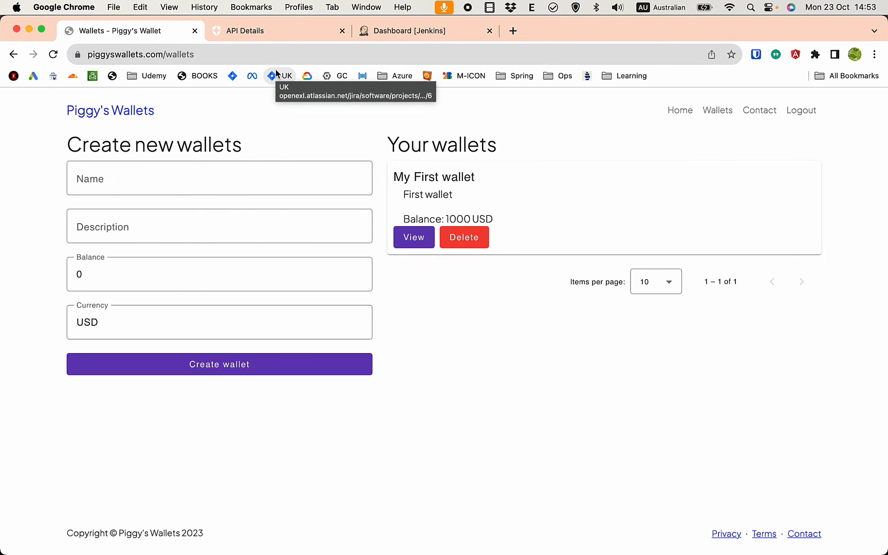